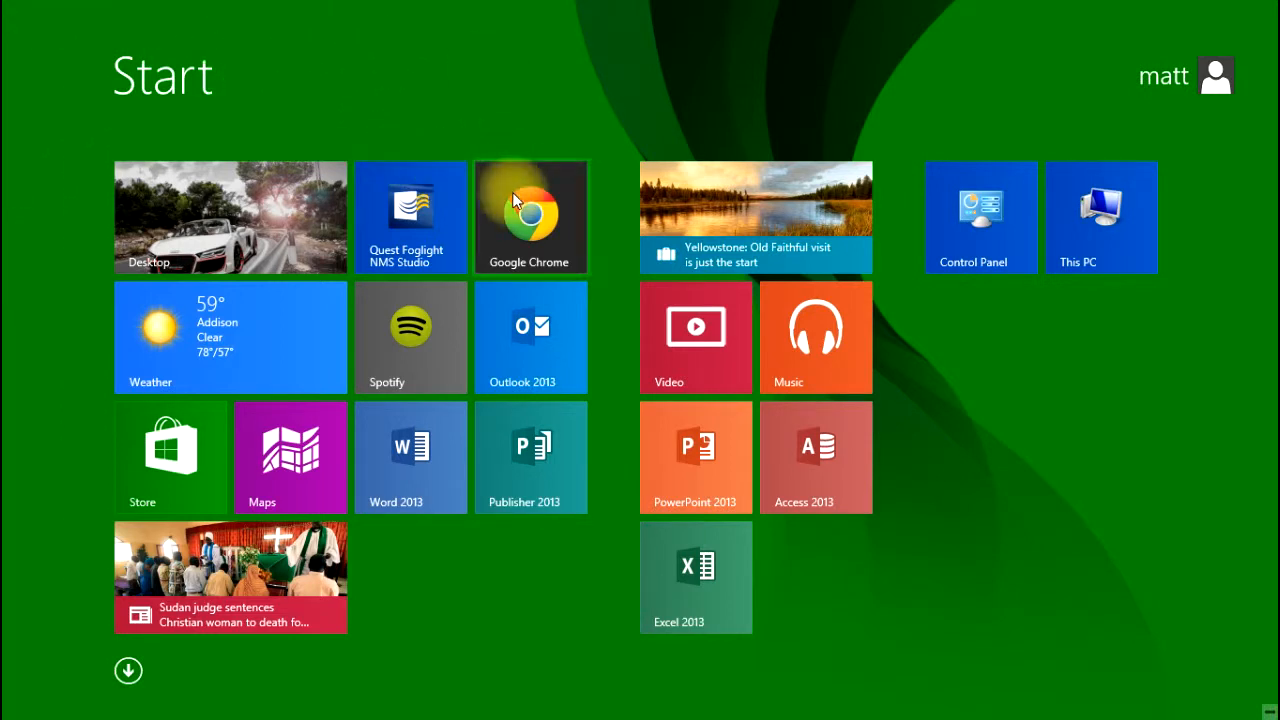
{"action": "mouse_move", "coordinate": [896, 584]}
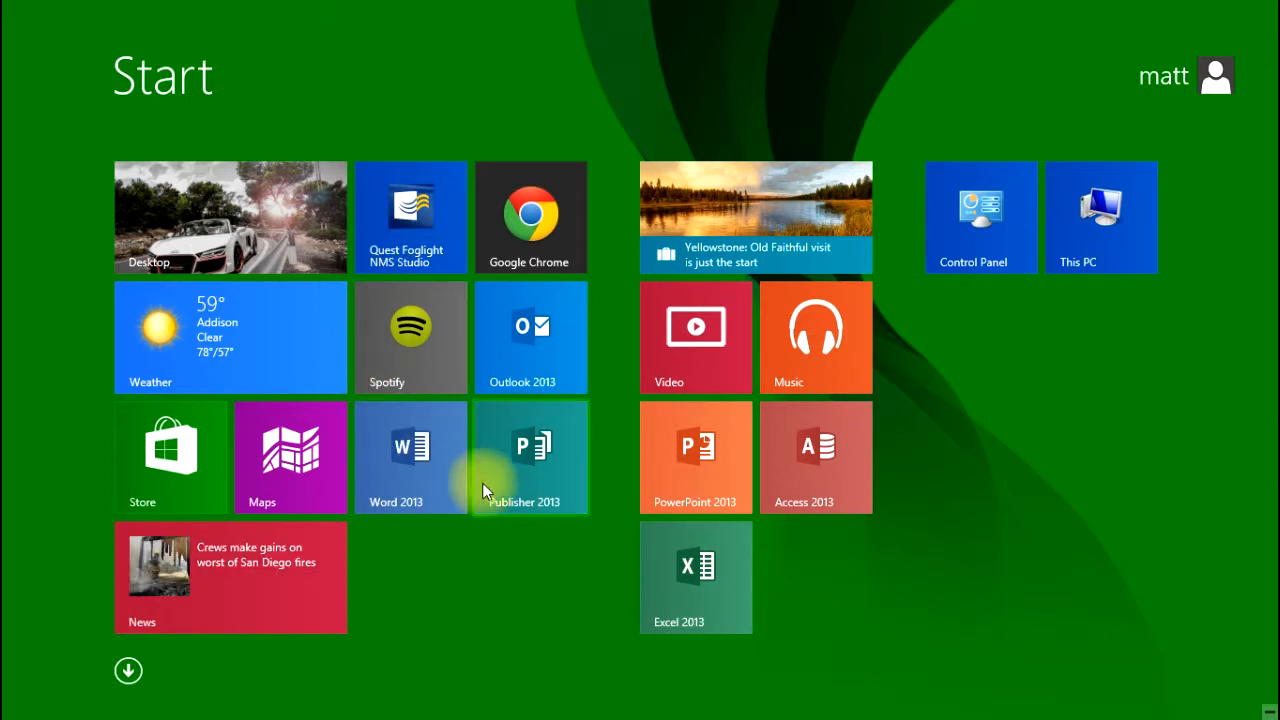
{"action": "mouse_move", "coordinate": [1028, 424]}
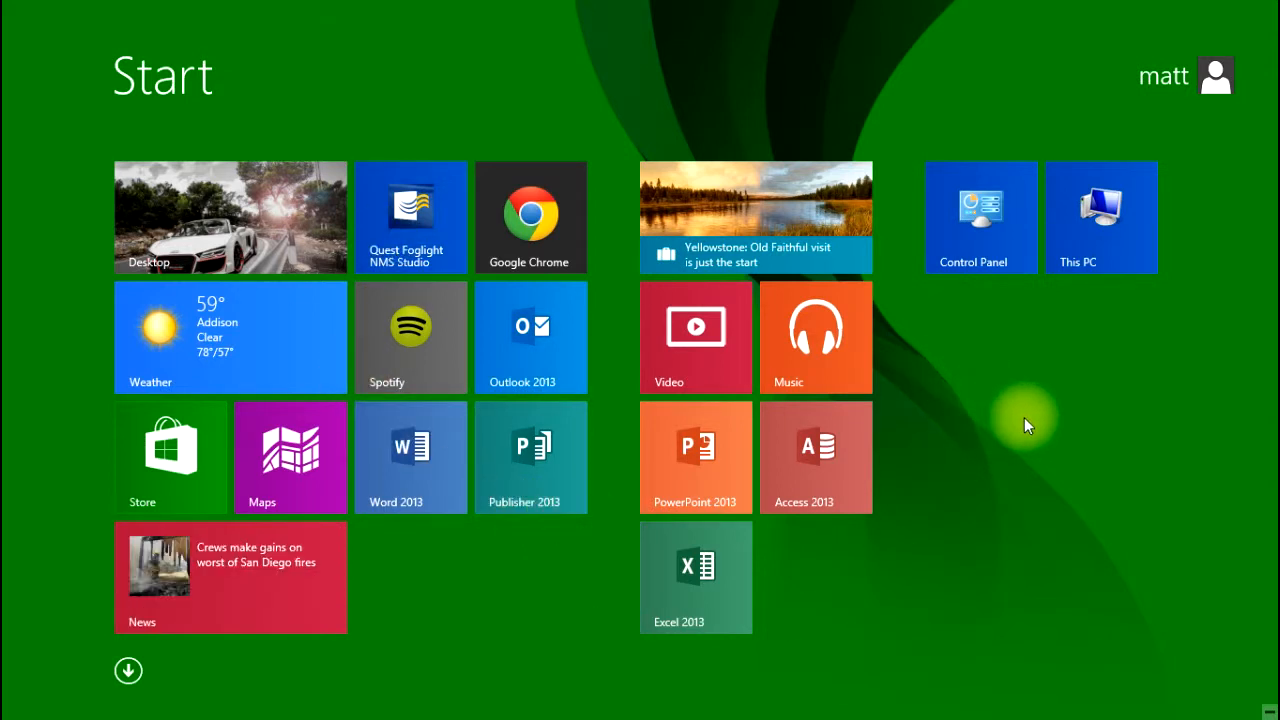
{"action": "mouse_move", "coordinate": [972, 456]}
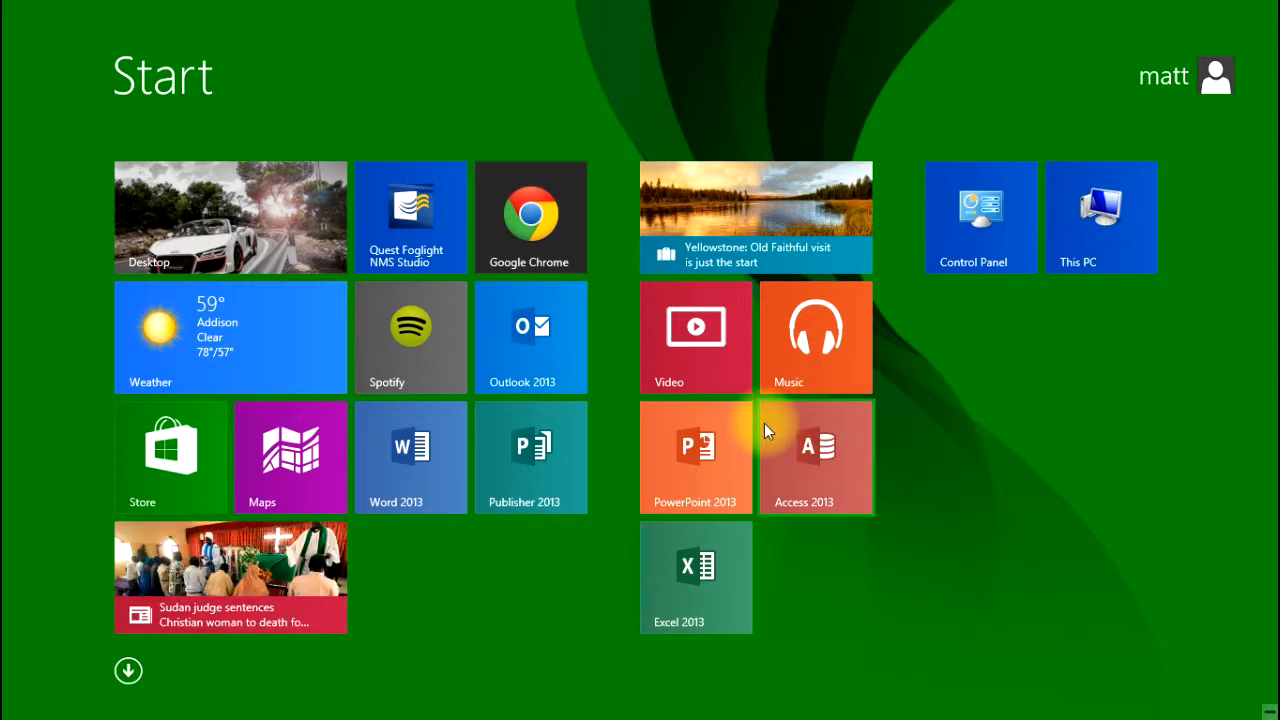
{"action": "mouse_move", "coordinate": [904, 448]}
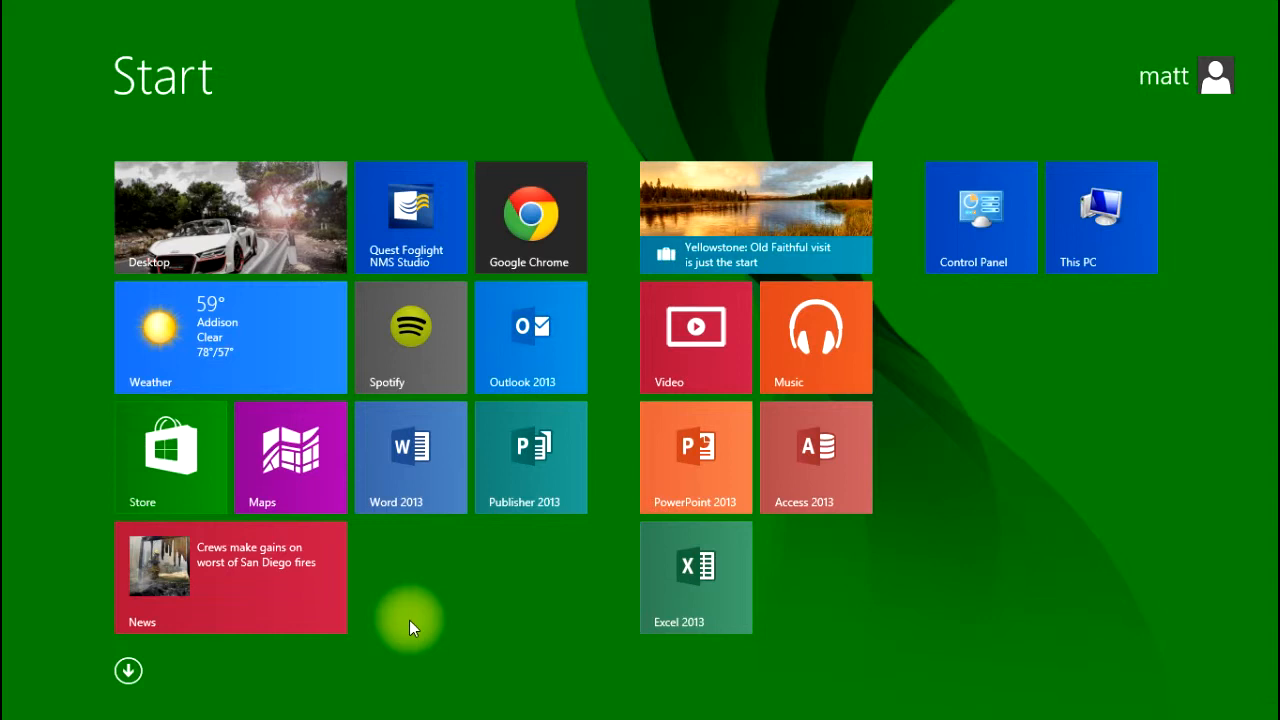
{"action": "mouse_move", "coordinate": [418, 634]}
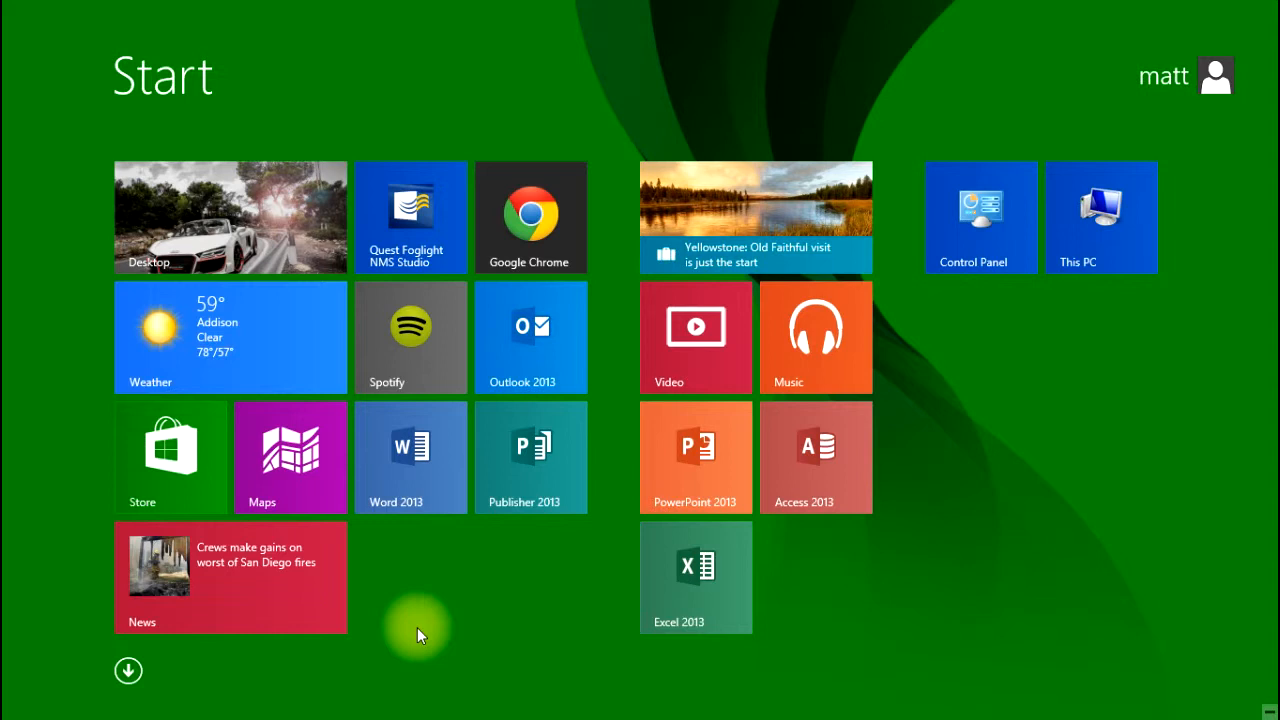
{"action": "mouse_move", "coordinate": [310, 240]}
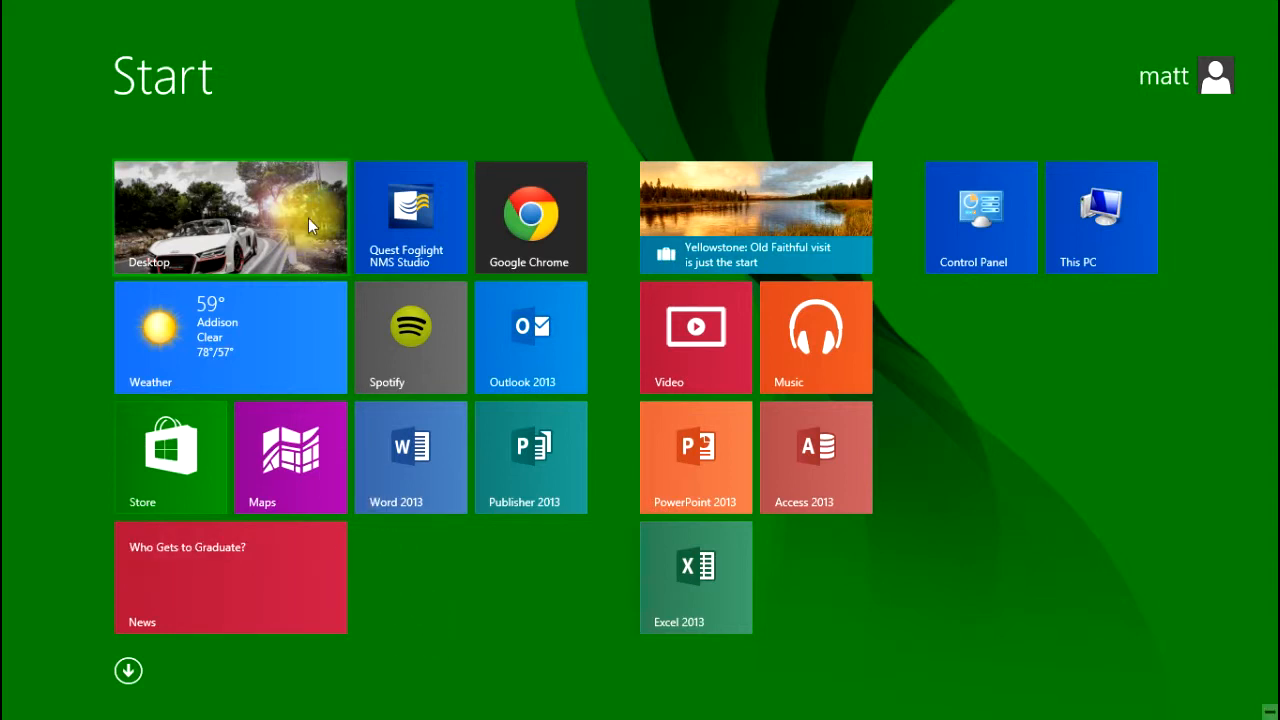
{"action": "mouse_move", "coordinate": [250, 222]}
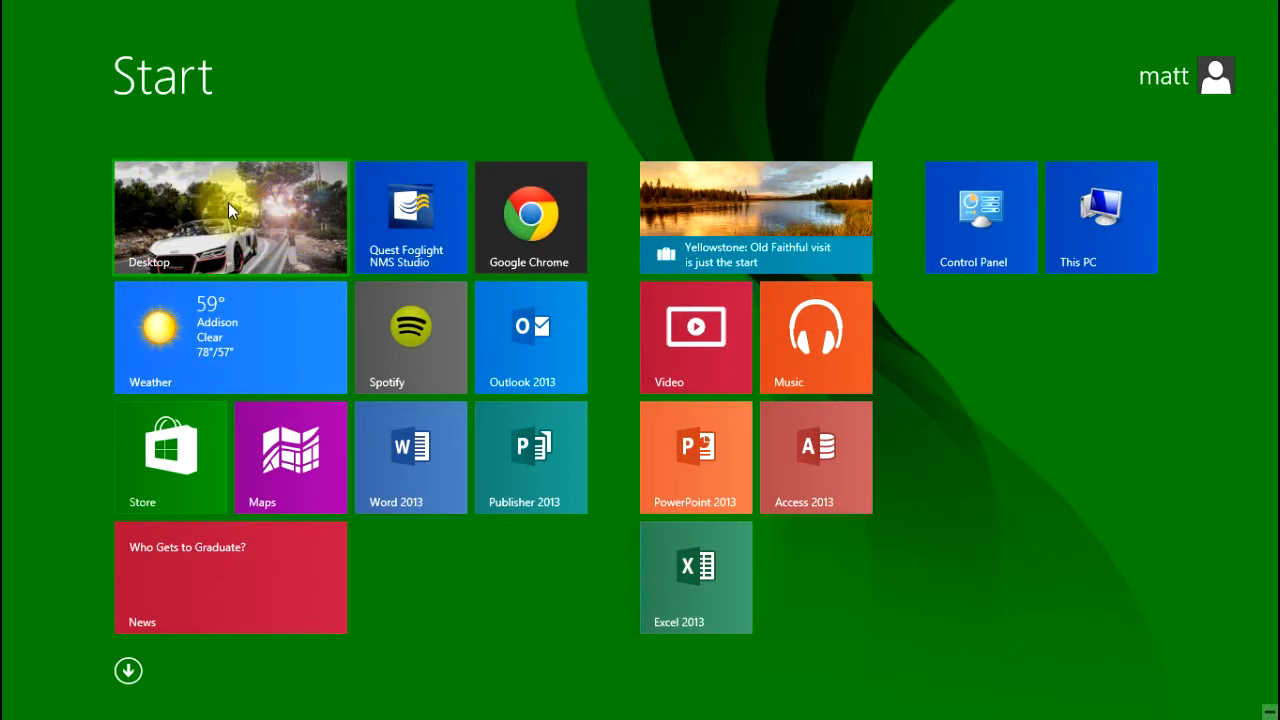
Go to the desktop and bring up Taskbar and Navigation properties from the taskbar's context menu.
{"action": "left_click", "coordinate": [228, 216]}
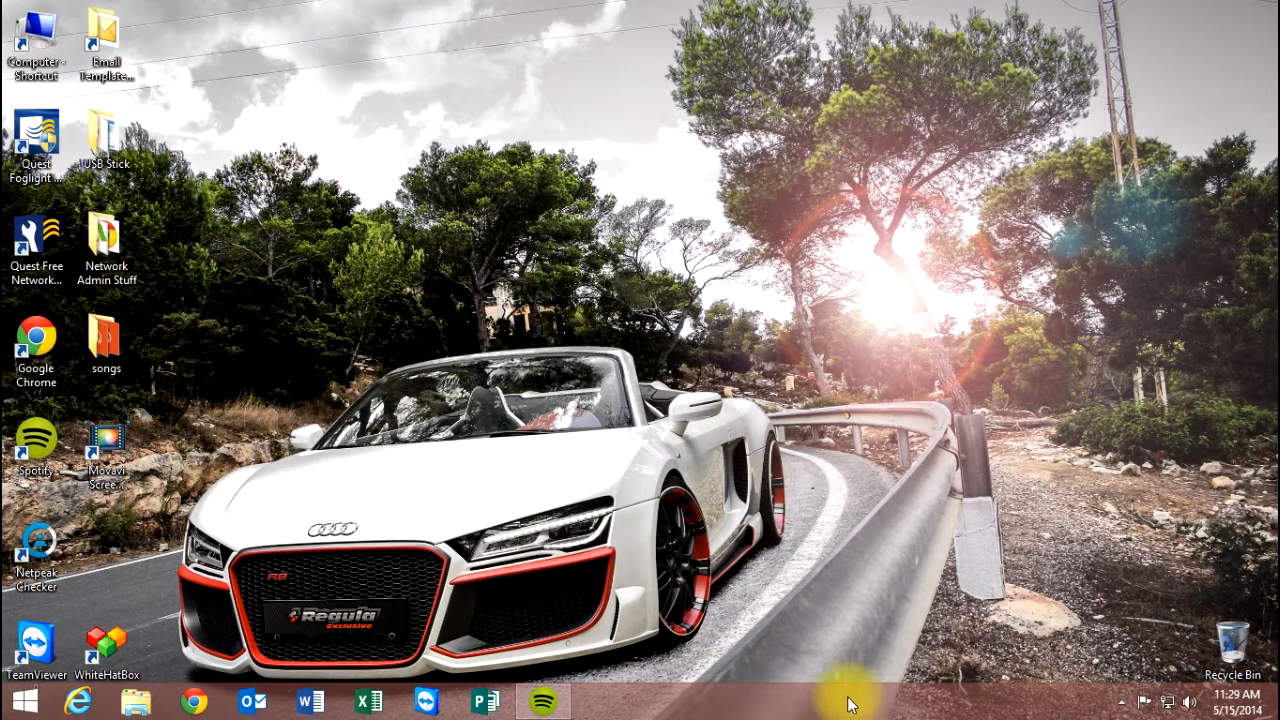
{"action": "mouse_move", "coordinate": [684, 700]}
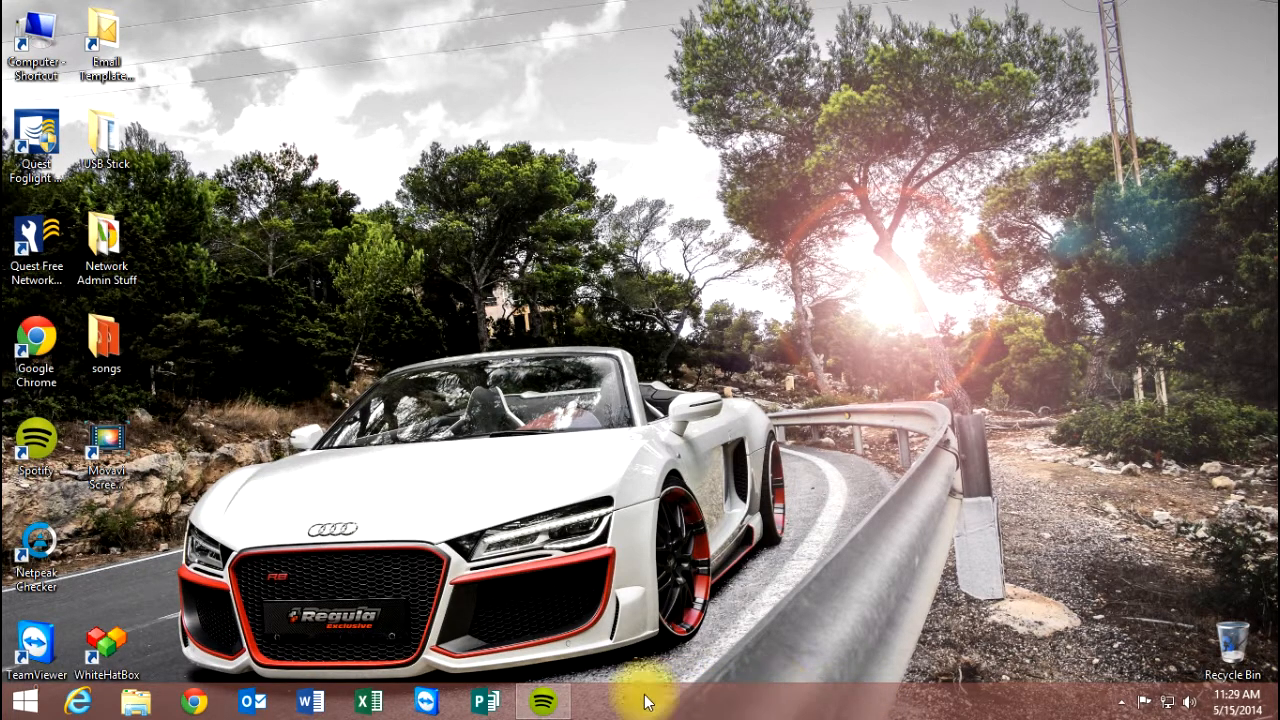
{"action": "right_click", "coordinate": [770, 700]}
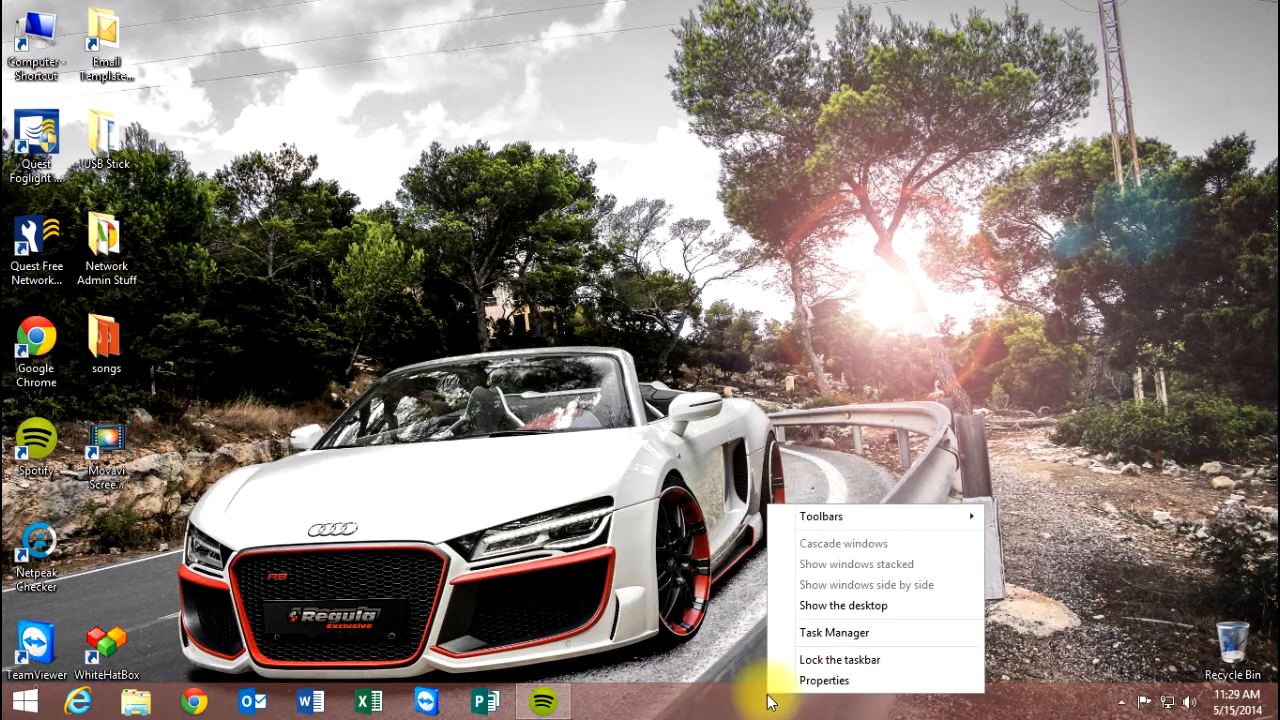
{"action": "mouse_move", "coordinate": [824, 680]}
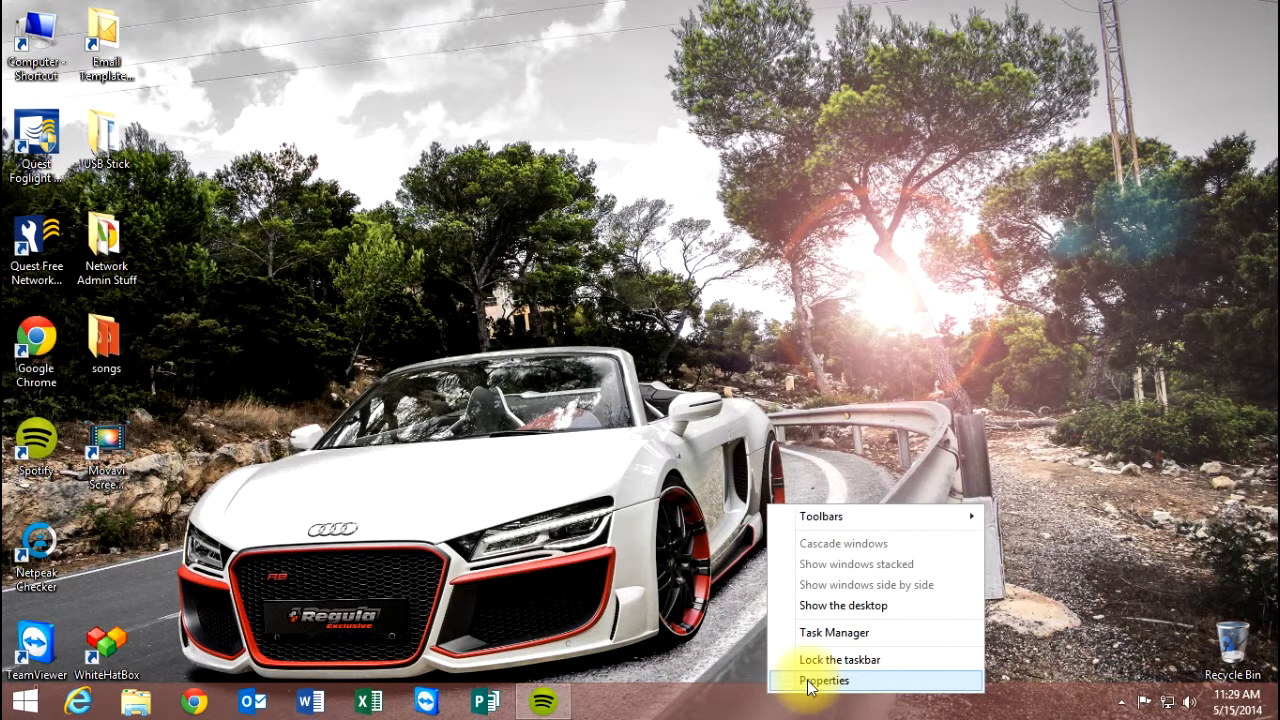
{"action": "left_click", "coordinate": [824, 680]}
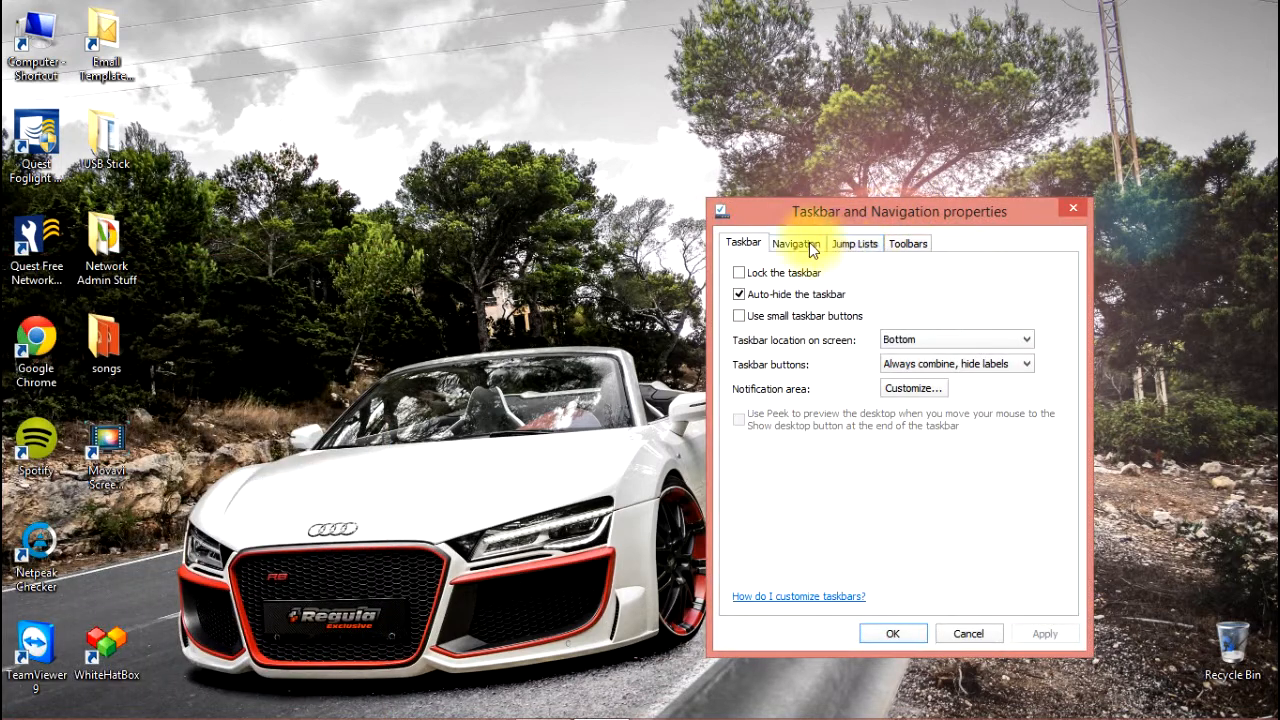
{"action": "mouse_move", "coordinate": [796, 250]}
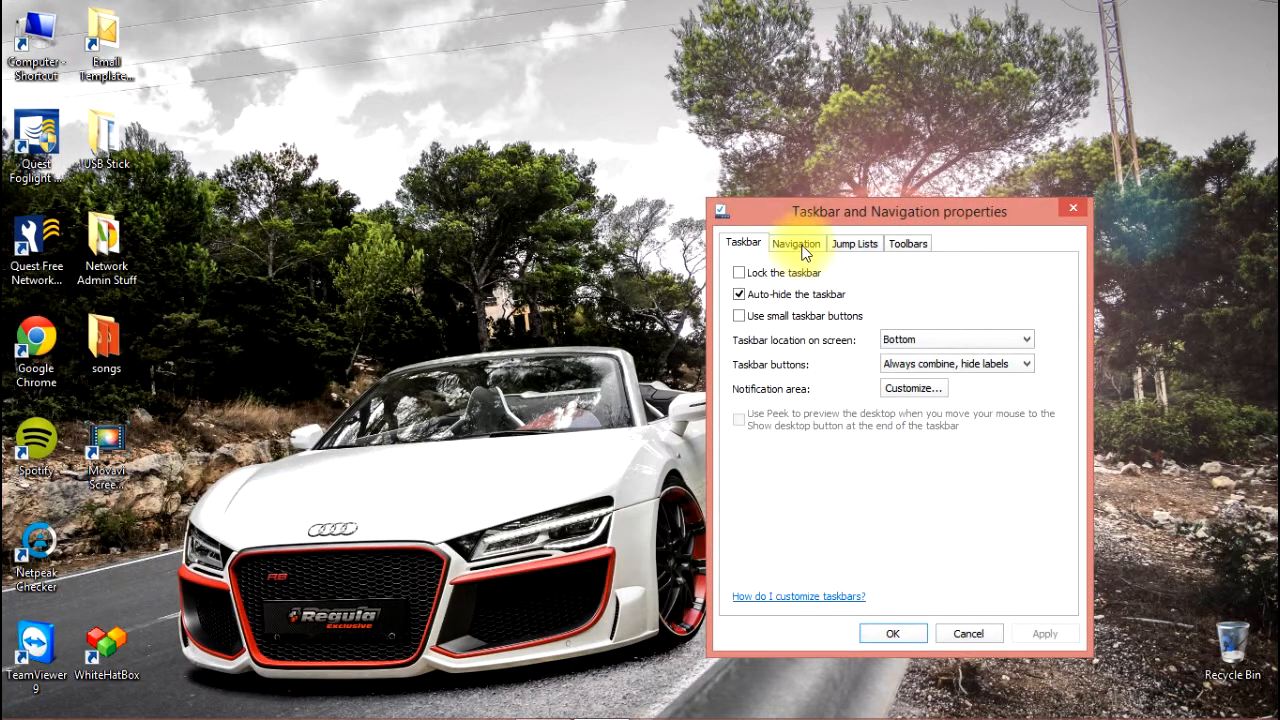
On the Navigation settings, enable going to the desktop instead of Start at sign-in.
{"action": "left_click", "coordinate": [796, 244]}
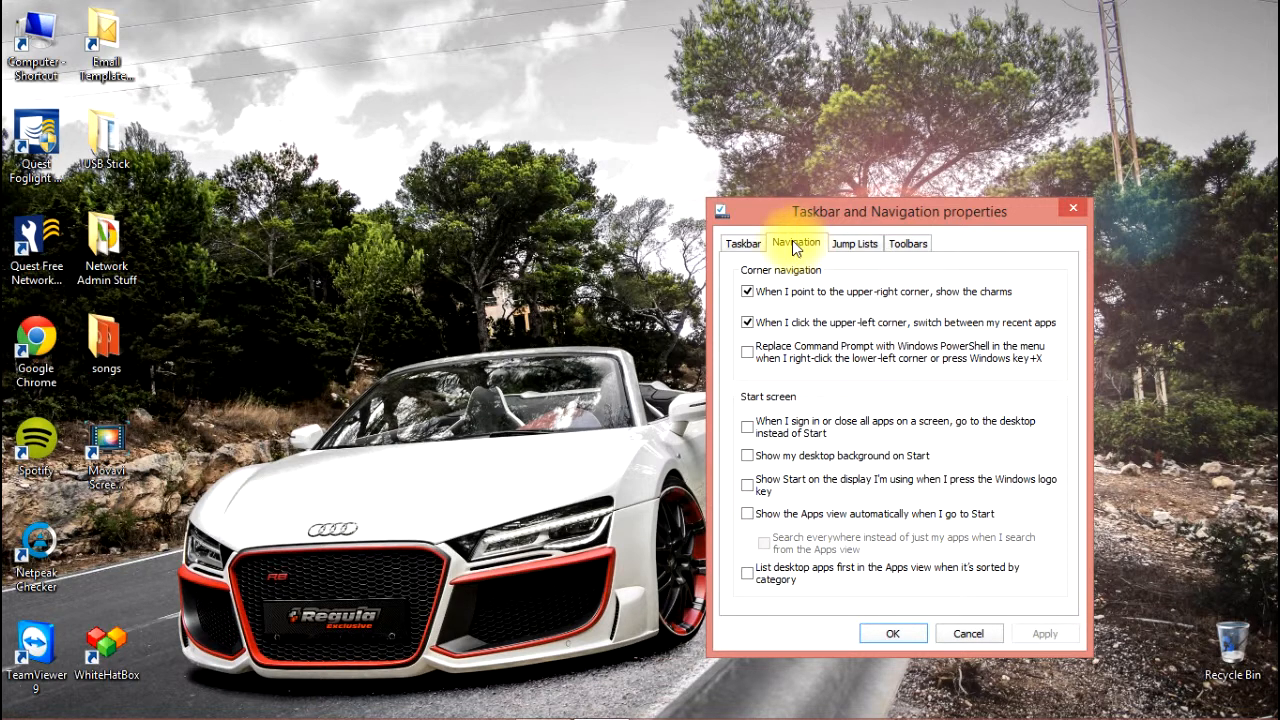
{"action": "mouse_move", "coordinate": [790, 400]}
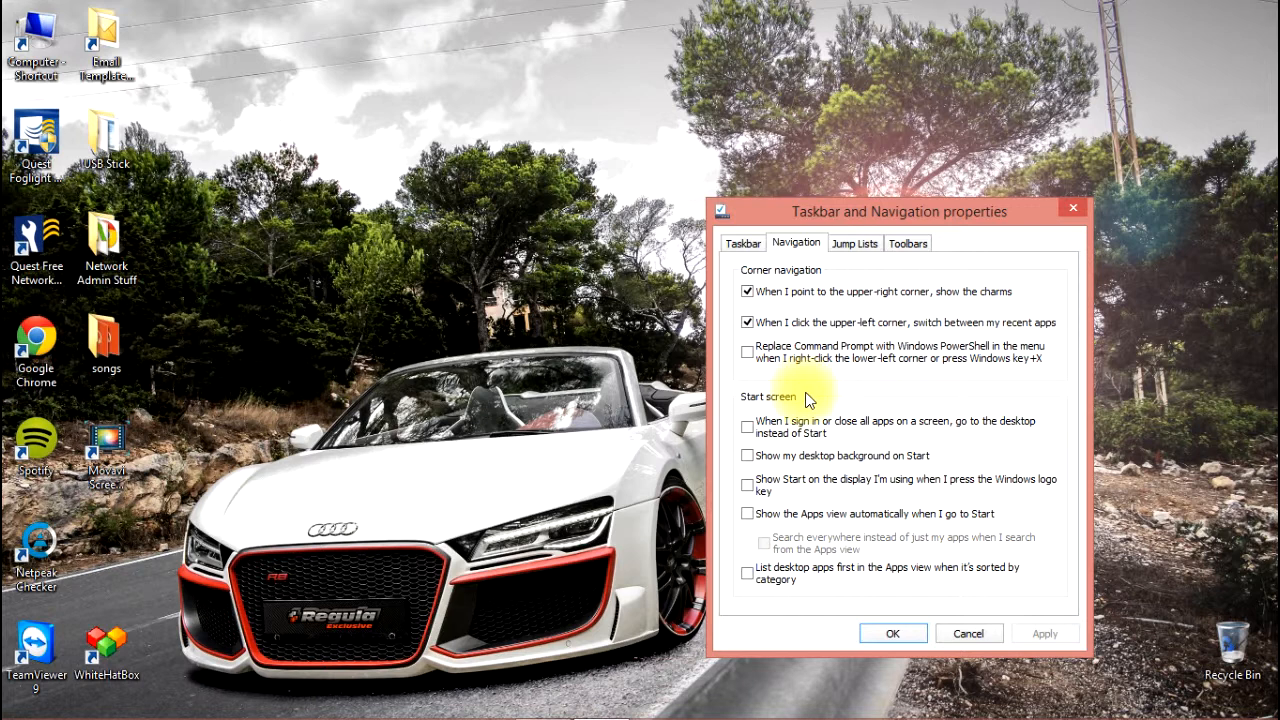
{"action": "left_click", "coordinate": [748, 428]}
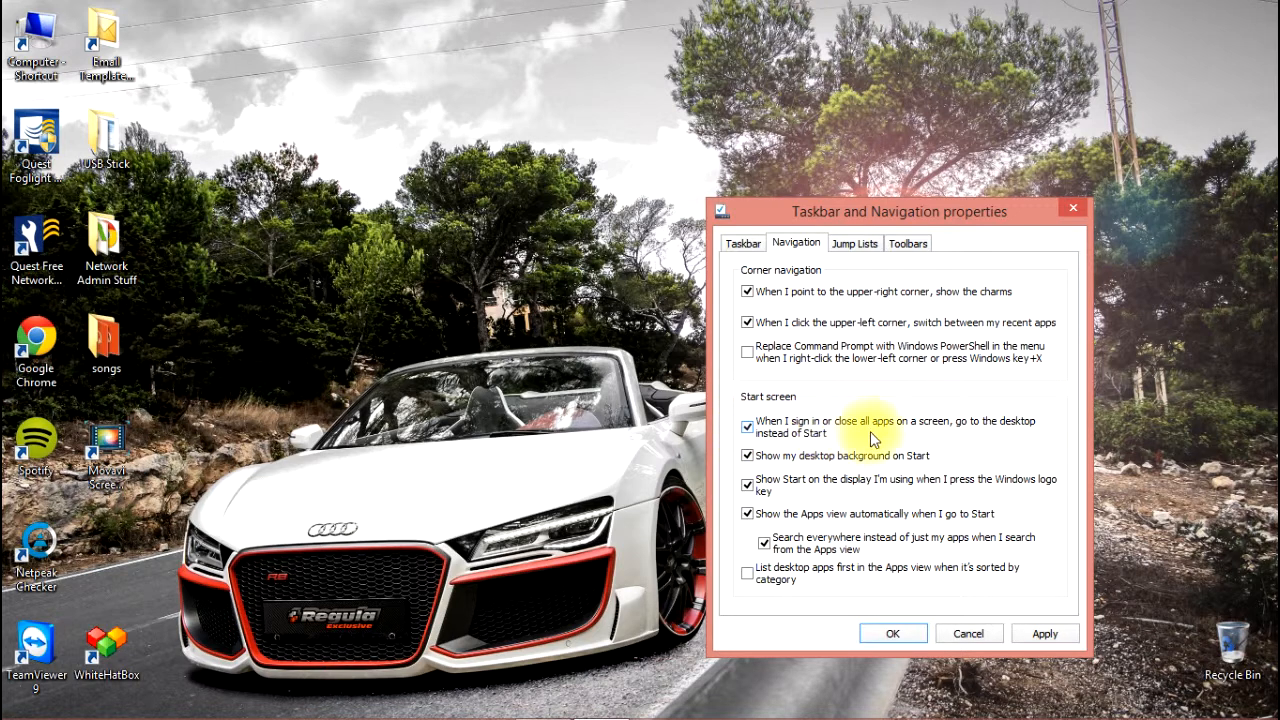
{"action": "mouse_move", "coordinate": [956, 438]}
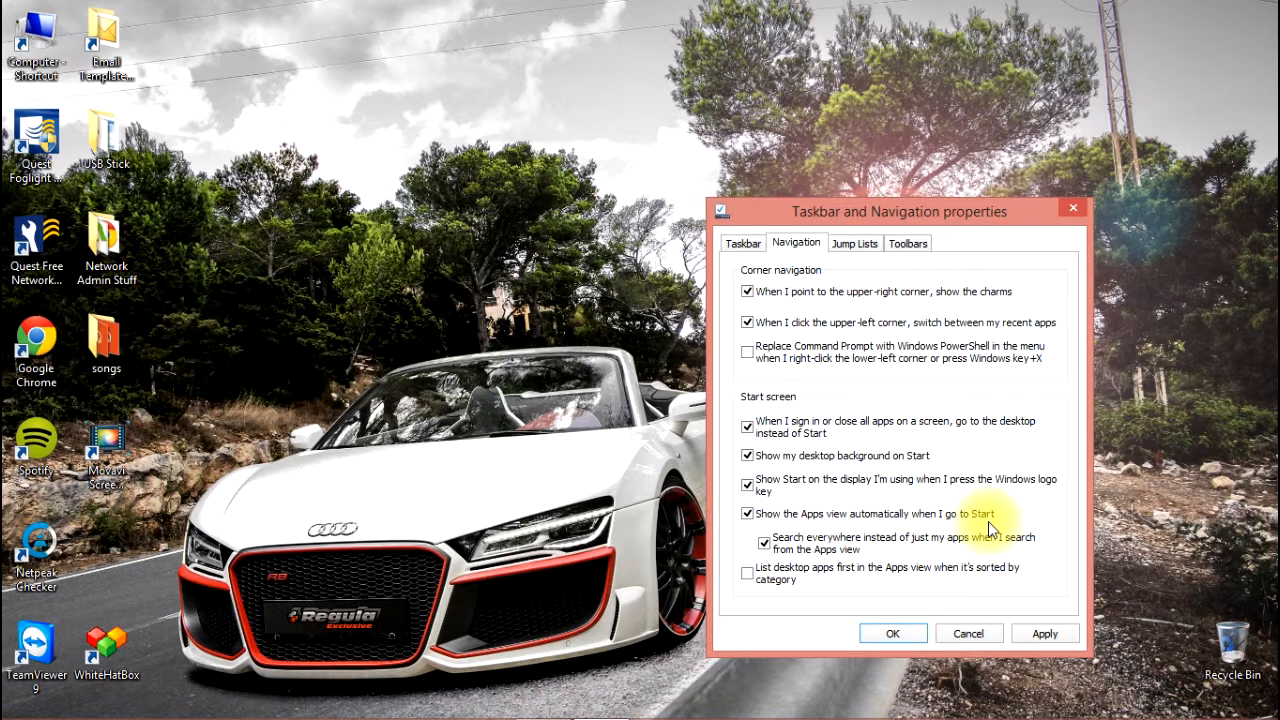
{"action": "mouse_move", "coordinate": [240, 410]}
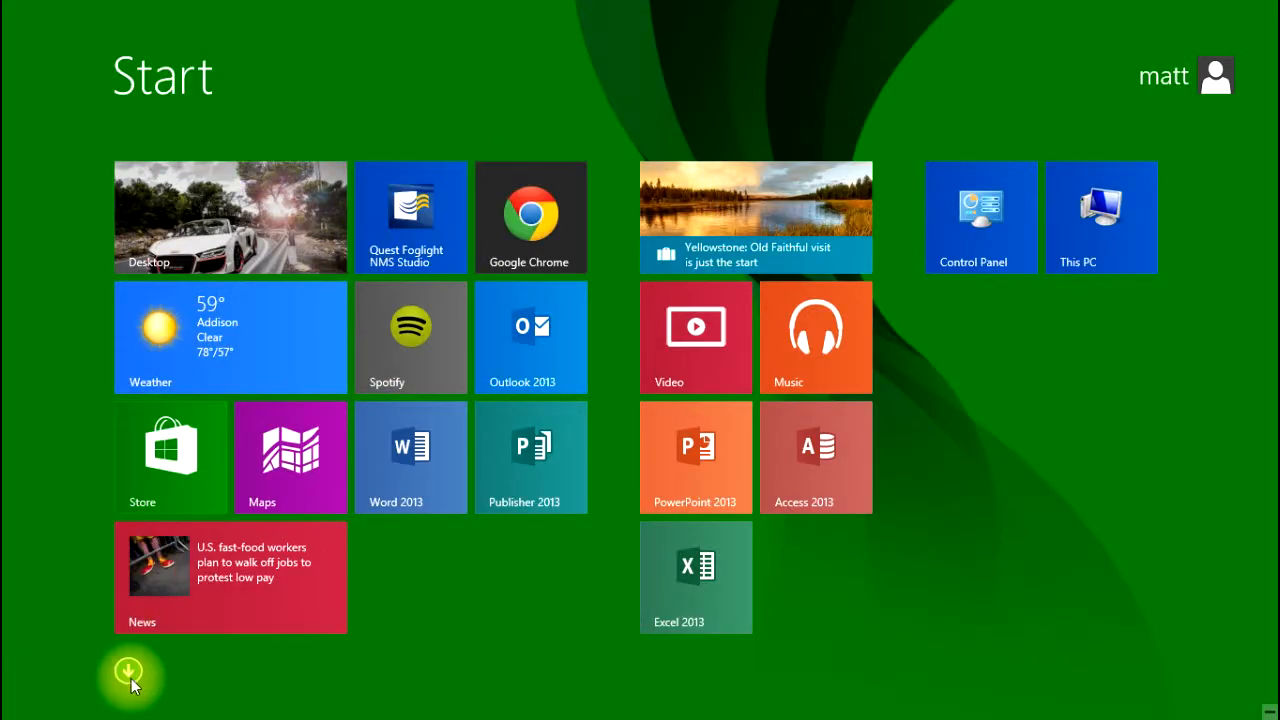
{"action": "left_click", "coordinate": [128, 672]}
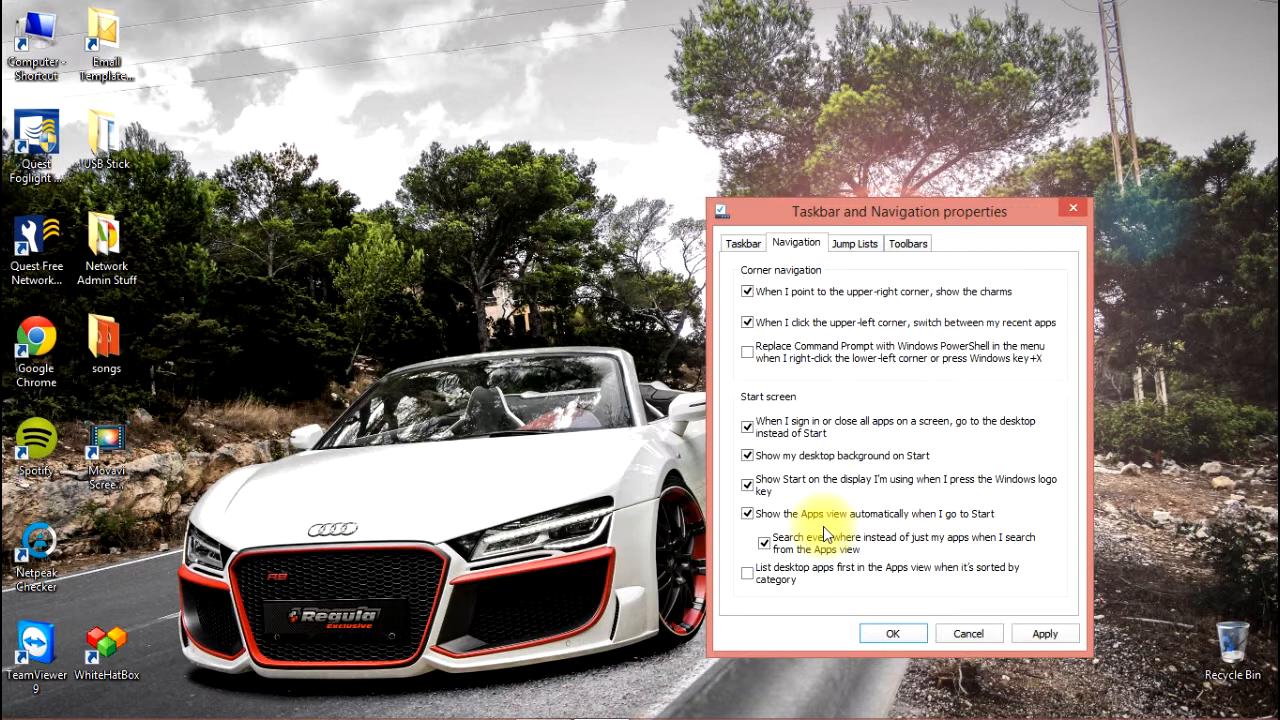
{"action": "mouse_move", "coordinate": [1070, 584]}
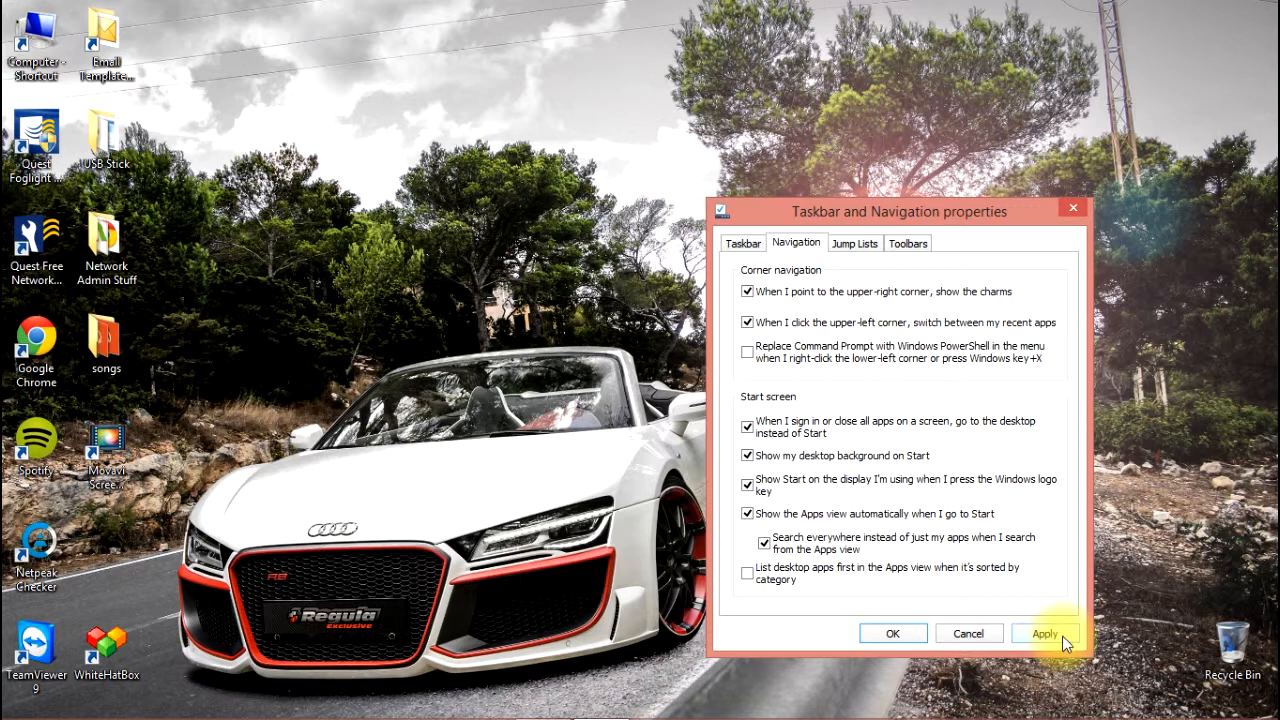
{"action": "left_click", "coordinate": [1044, 632]}
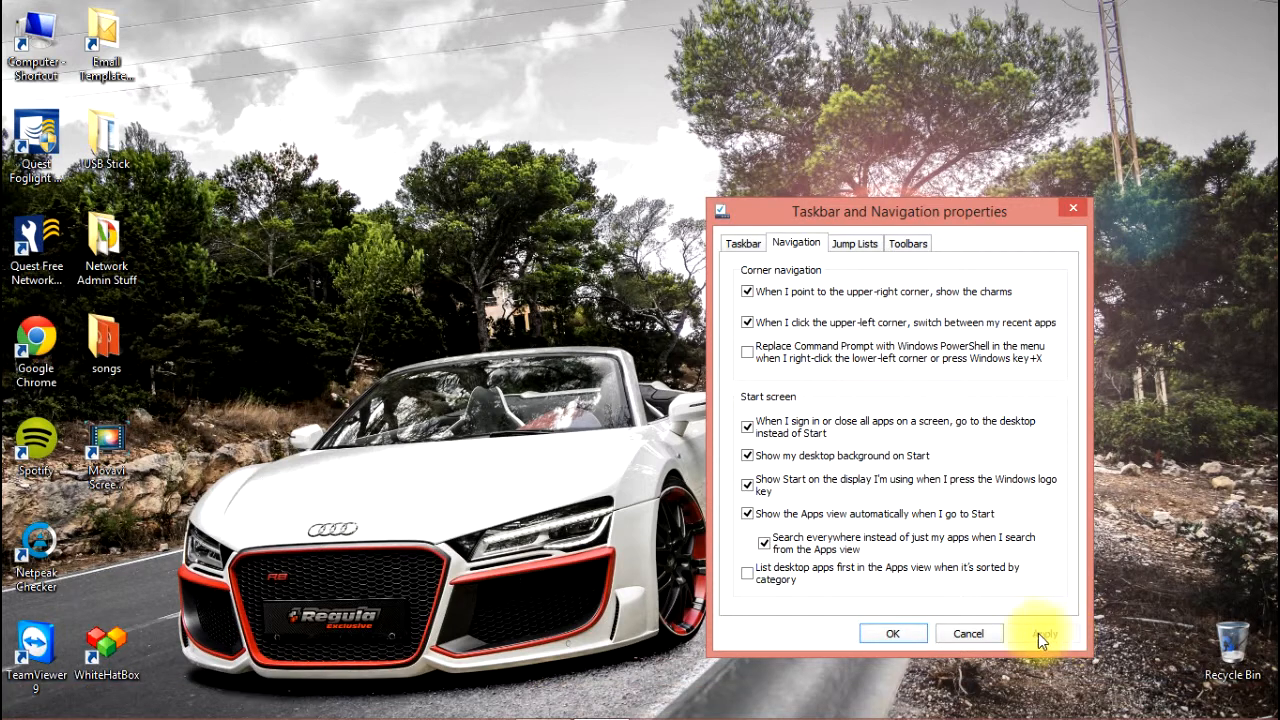
{"action": "left_click", "coordinate": [892, 632]}
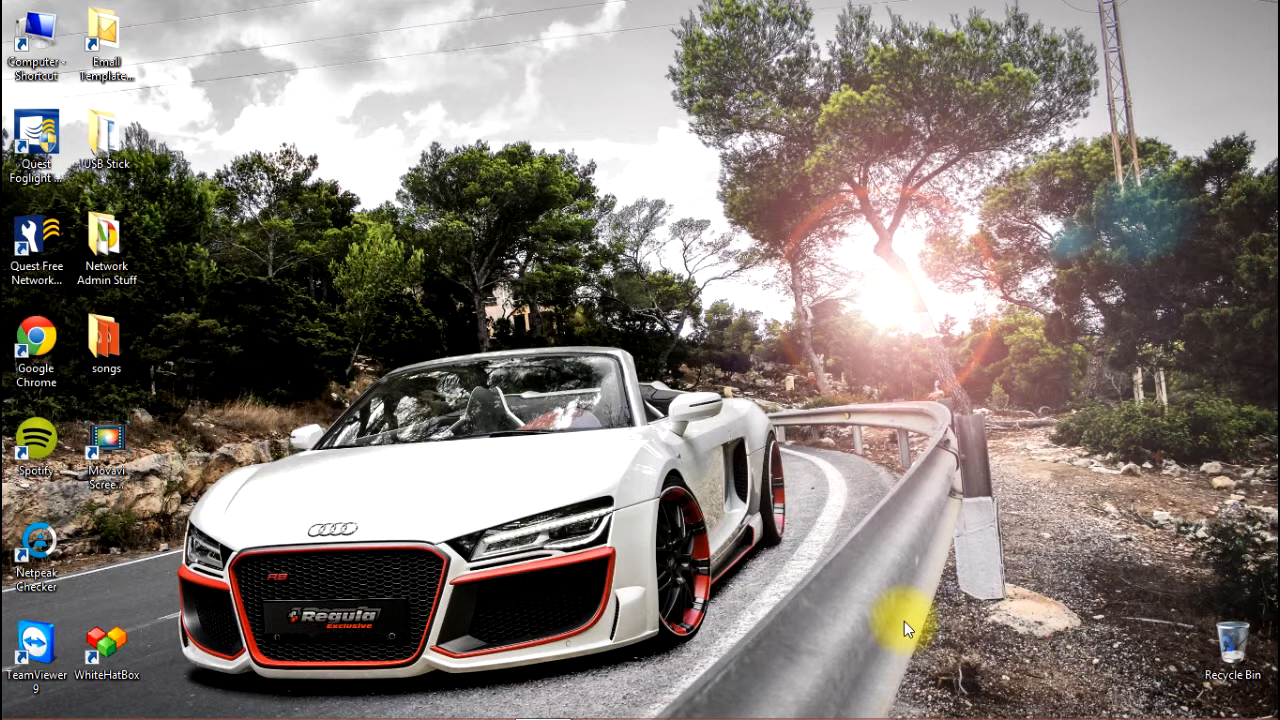
{"action": "left_click", "coordinate": [108, 644]}
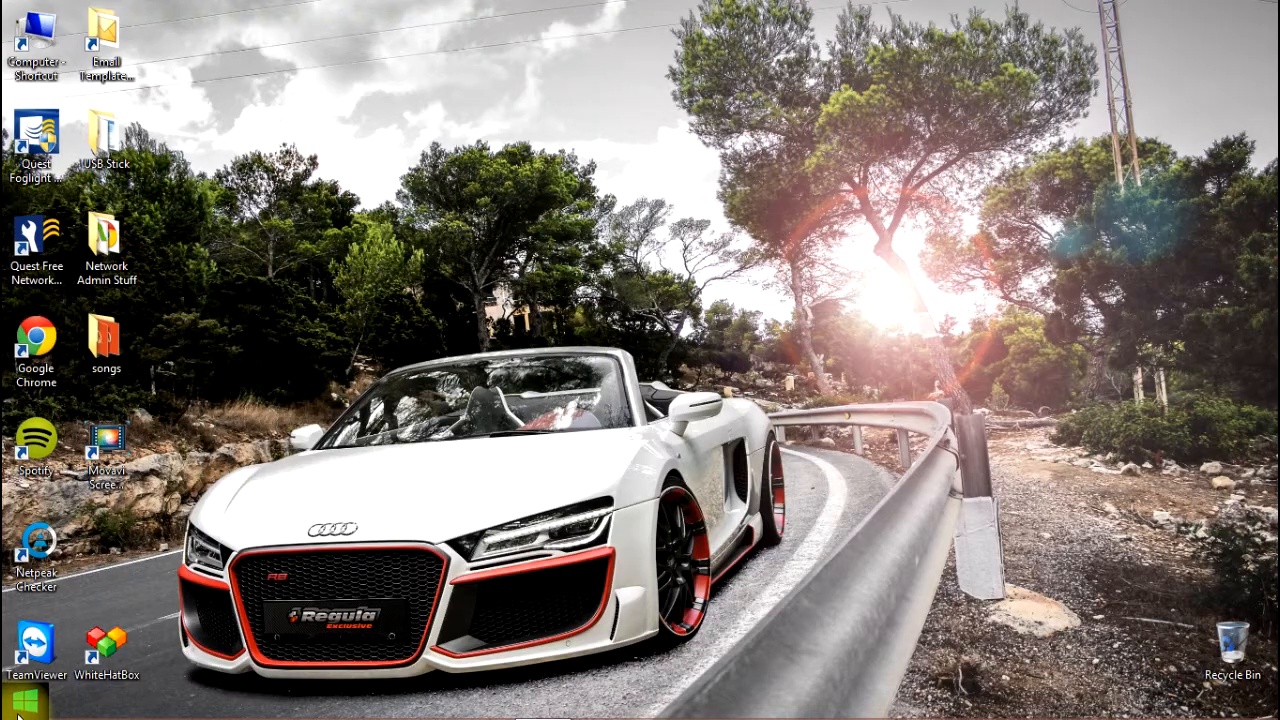
Show the full installed-apps view grouped by category and browse through it.
{"action": "left_click", "coordinate": [12, 700]}
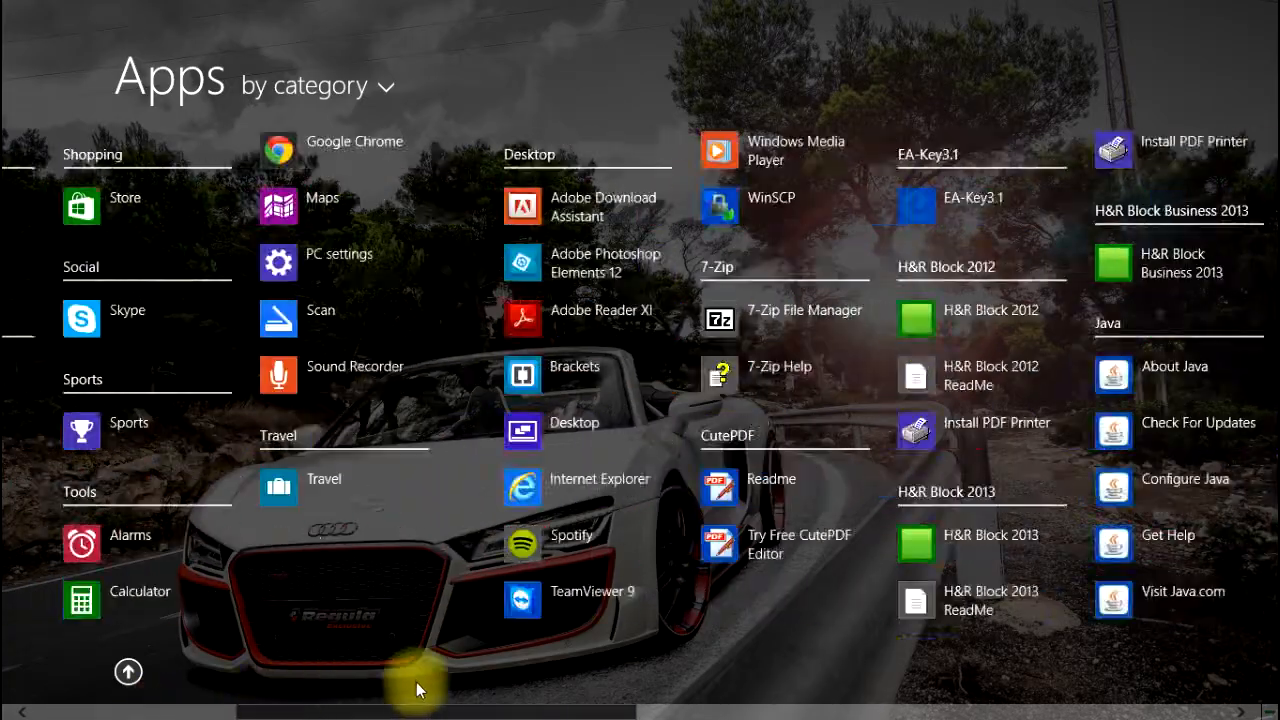
{"action": "scroll", "scroll_direction": "right", "scroll_amount": 3}
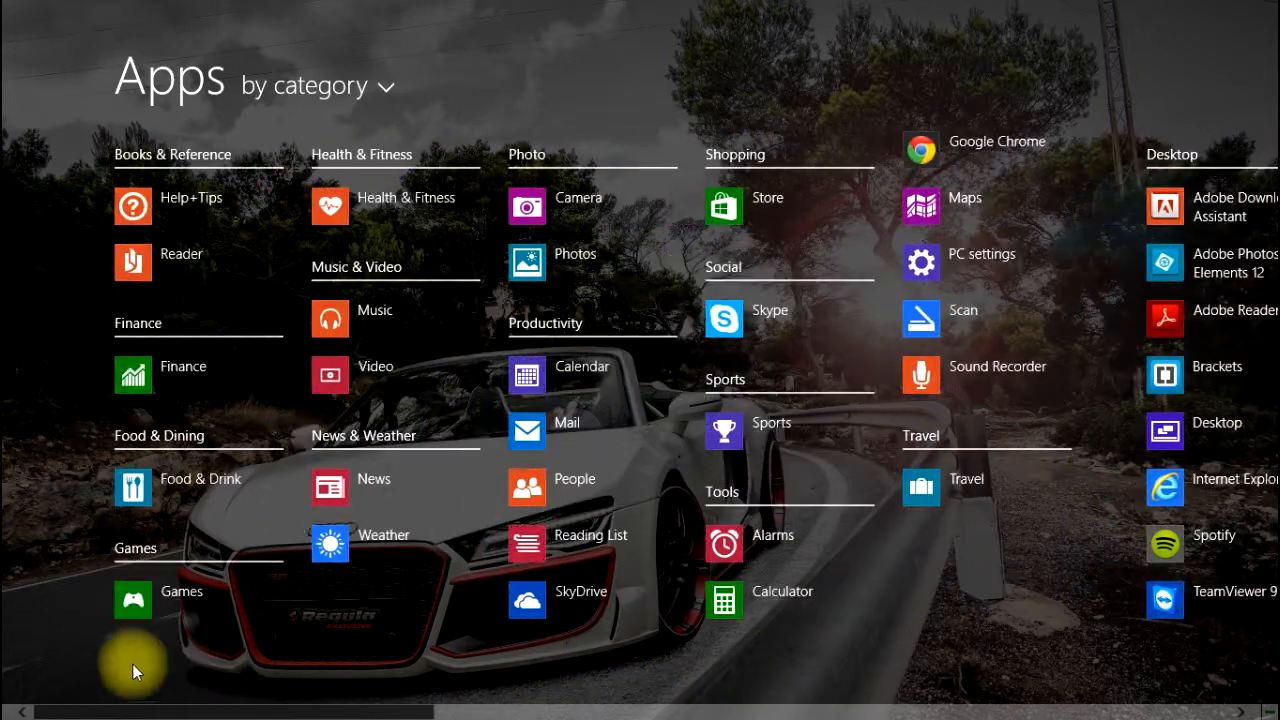
{"action": "left_click", "coordinate": [180, 592]}
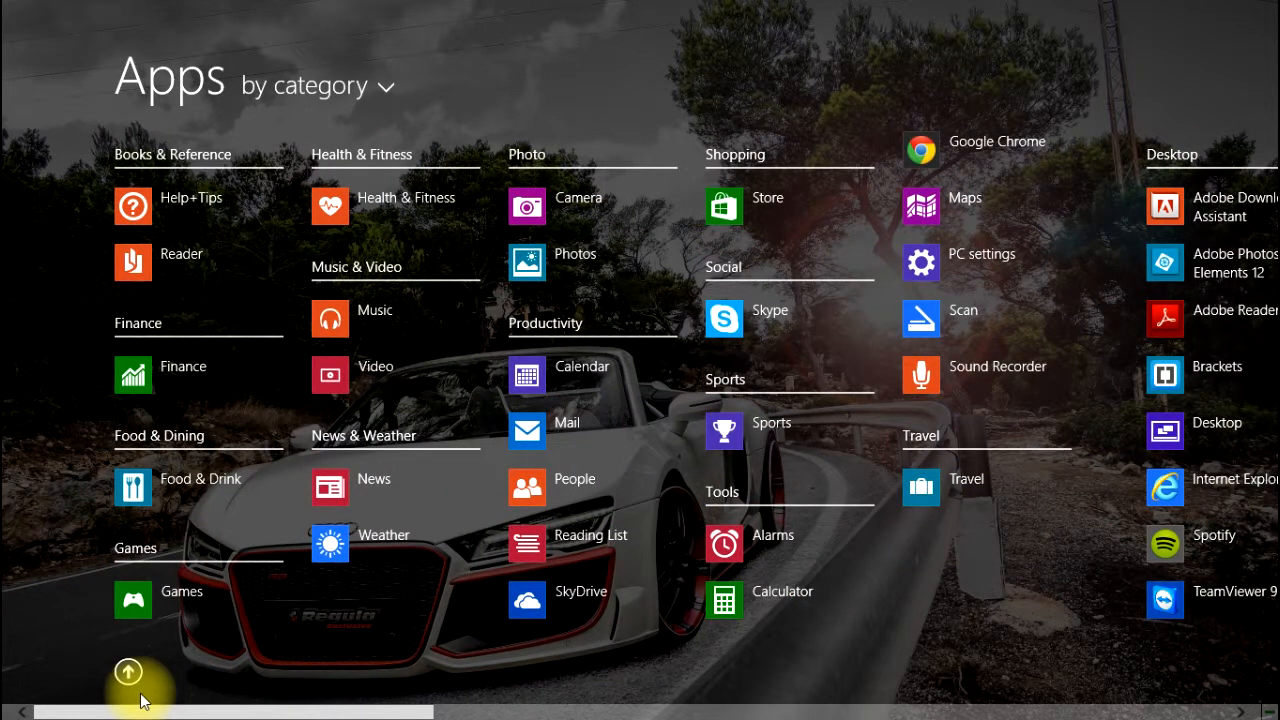
{"action": "scroll", "scroll_direction": "right", "scroll_amount": 3}
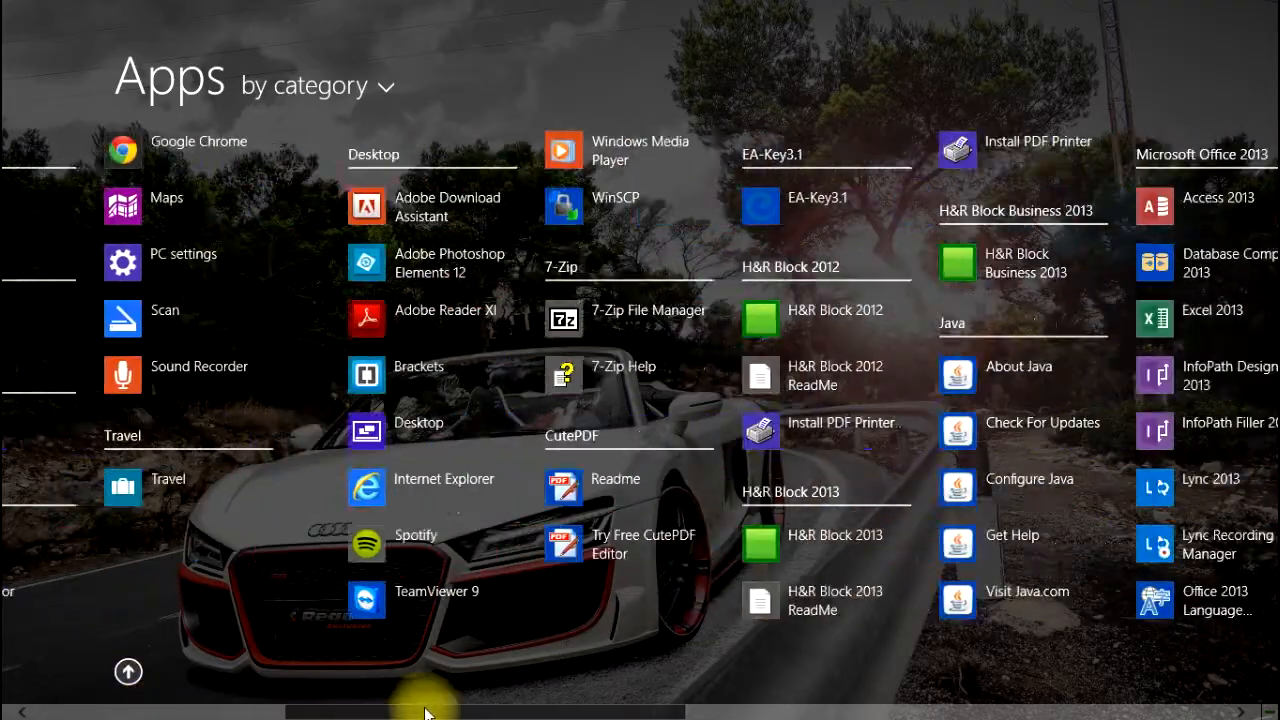
{"action": "scroll", "scroll_direction": "left", "scroll_amount": 3}
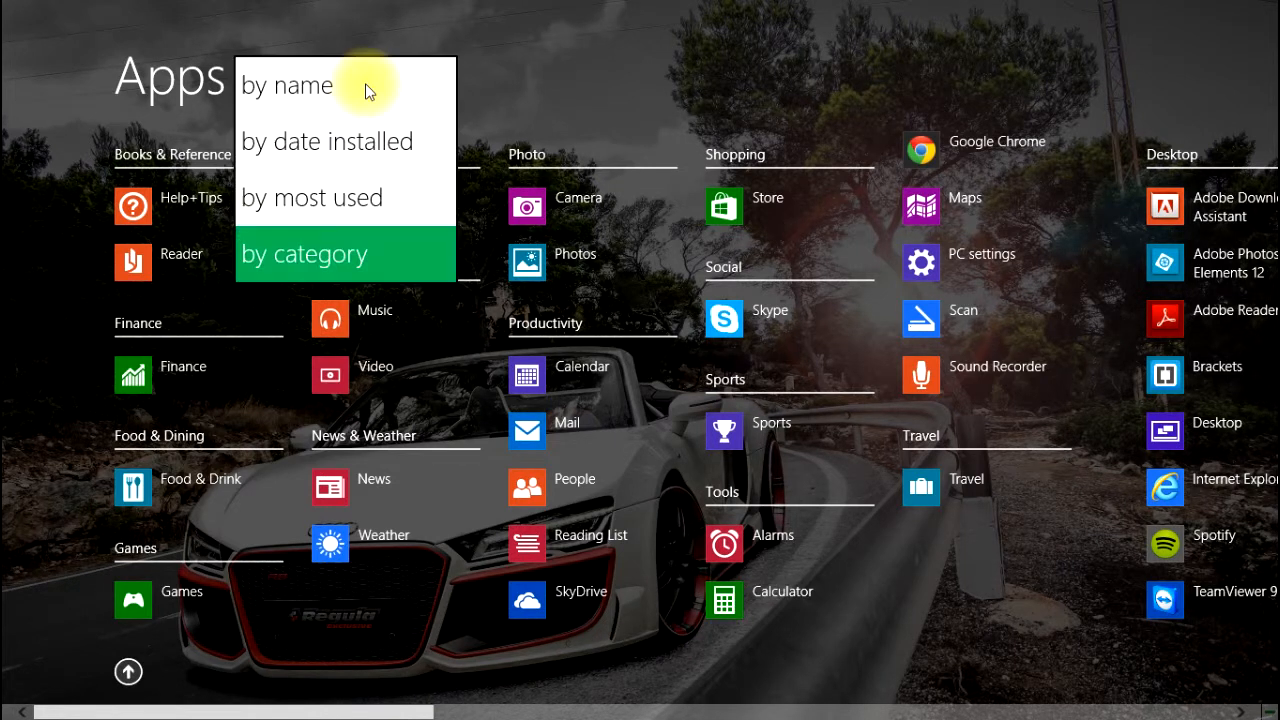
Try sorting the apps by date installed, most used and category, then settle on by name.
{"action": "left_click", "coordinate": [286, 84]}
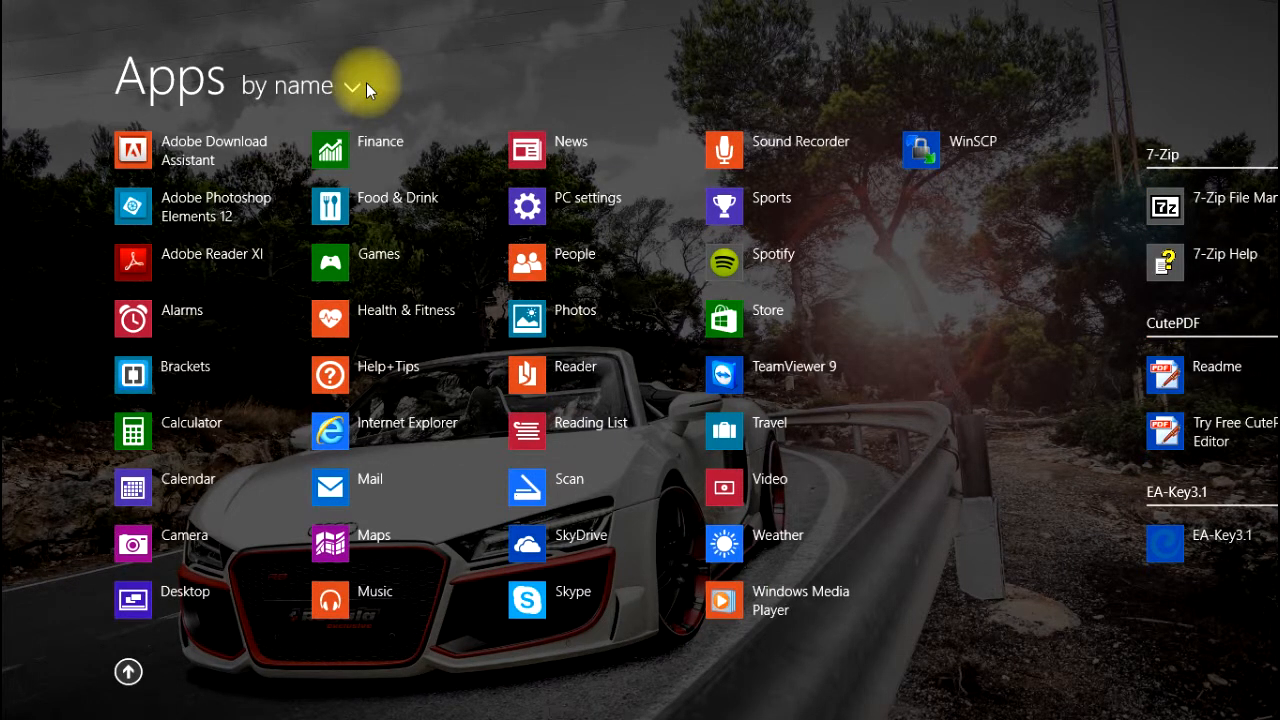
{"action": "left_click", "coordinate": [344, 86]}
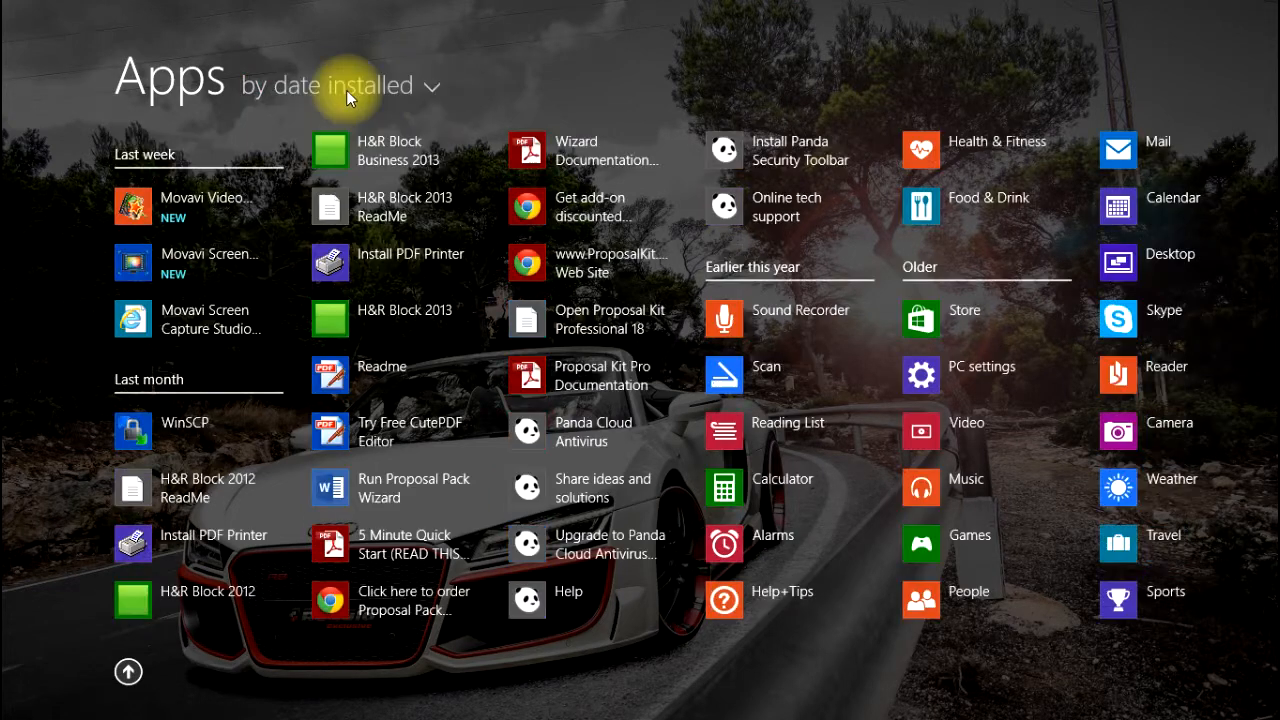
{"action": "left_click", "coordinate": [324, 84]}
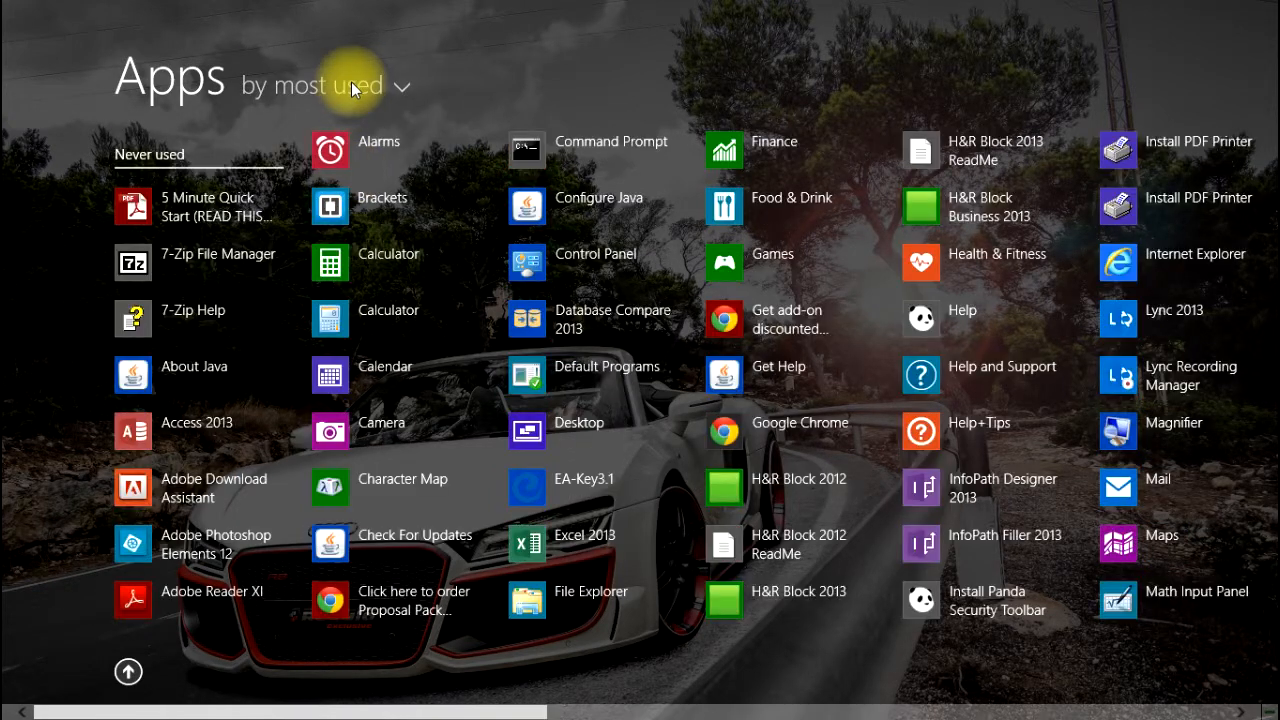
{"action": "left_click", "coordinate": [324, 86]}
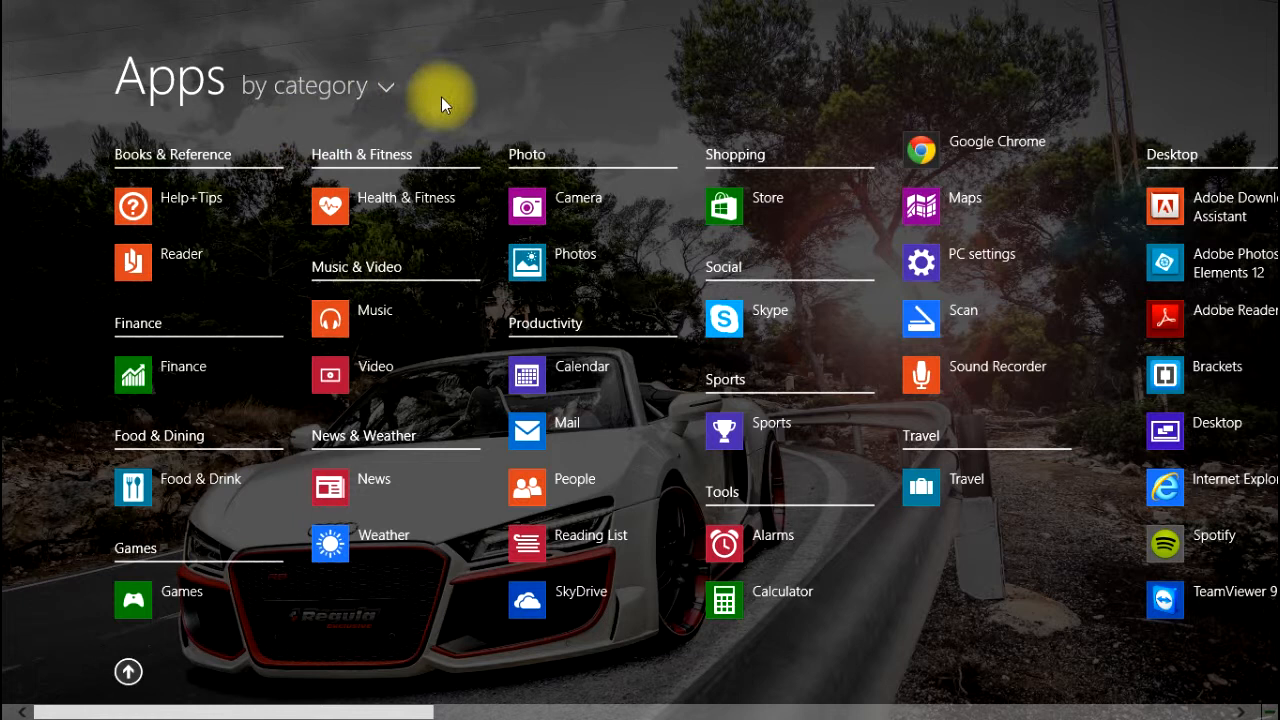
{"action": "left_click", "coordinate": [304, 84]}
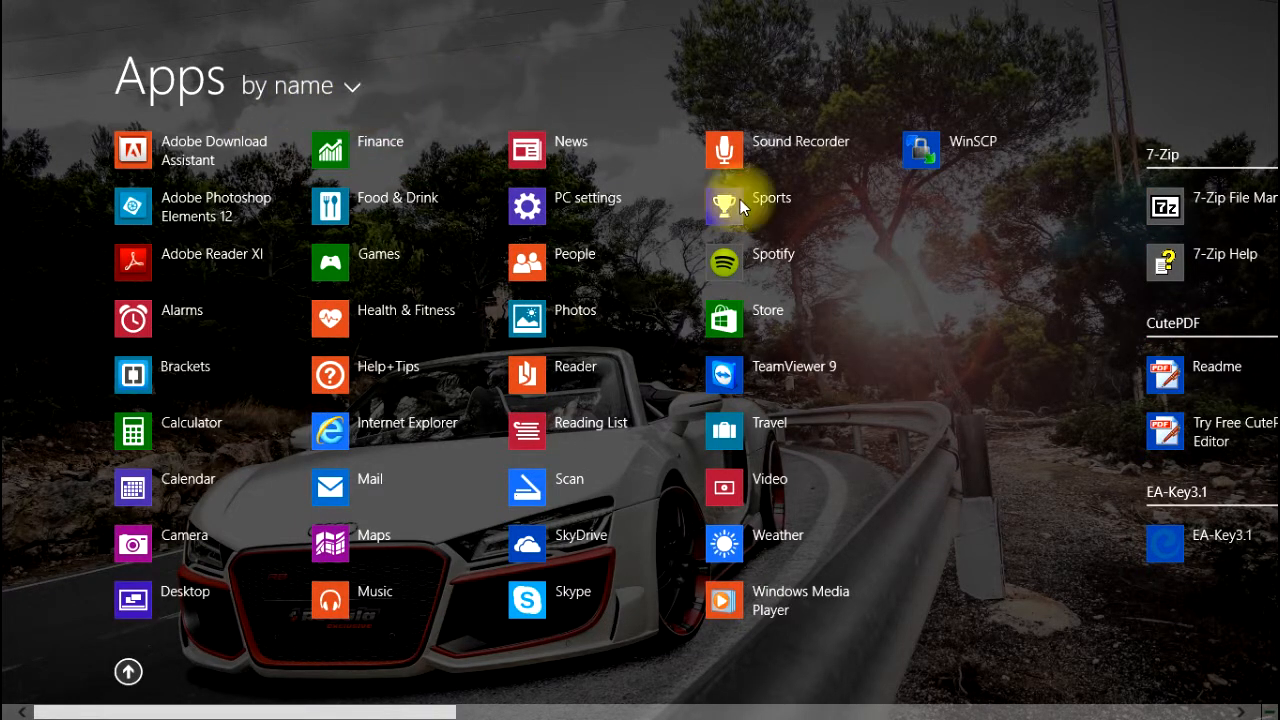
{"action": "mouse_move", "coordinate": [128, 672]}
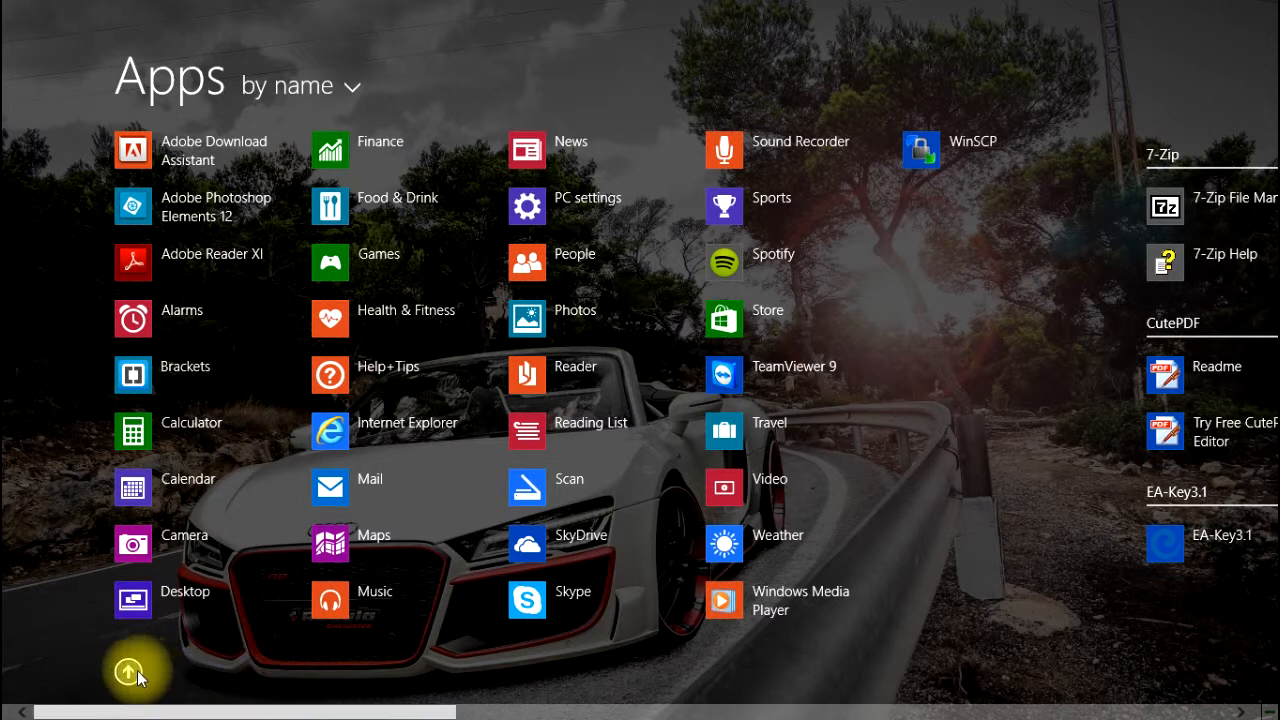
{"action": "left_click", "coordinate": [184, 598]}
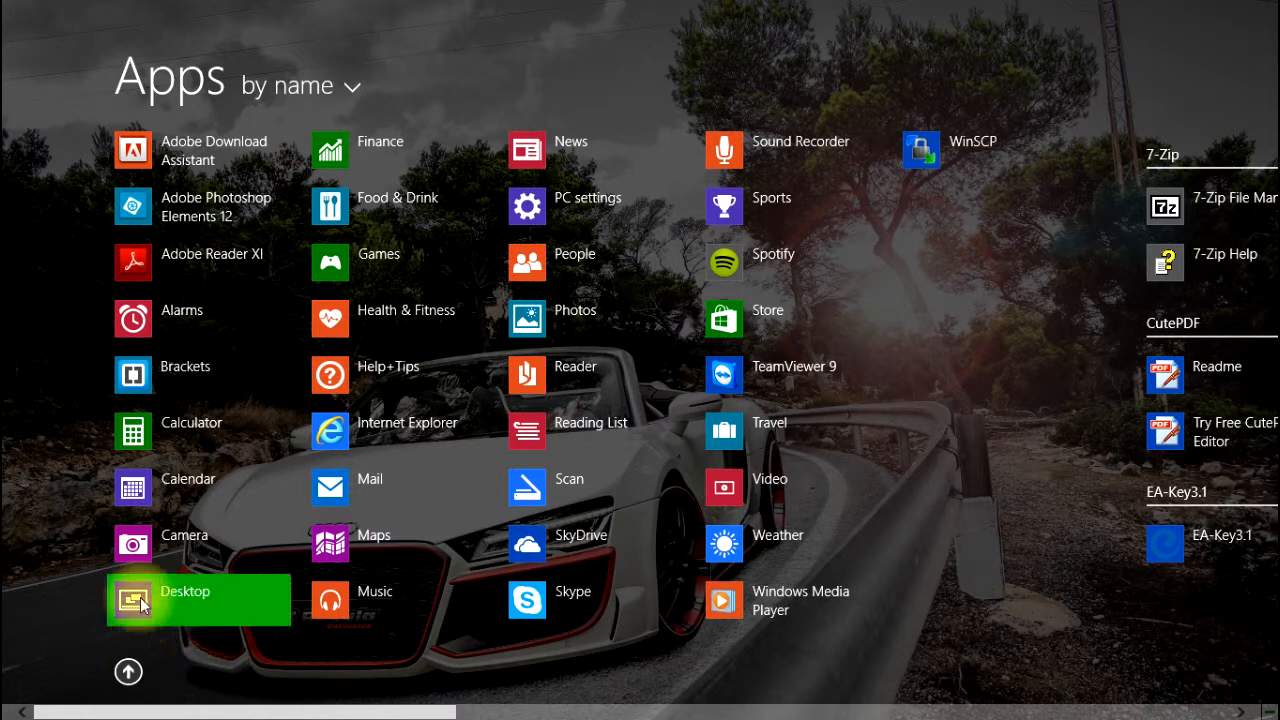
{"action": "mouse_move", "coordinate": [168, 598]}
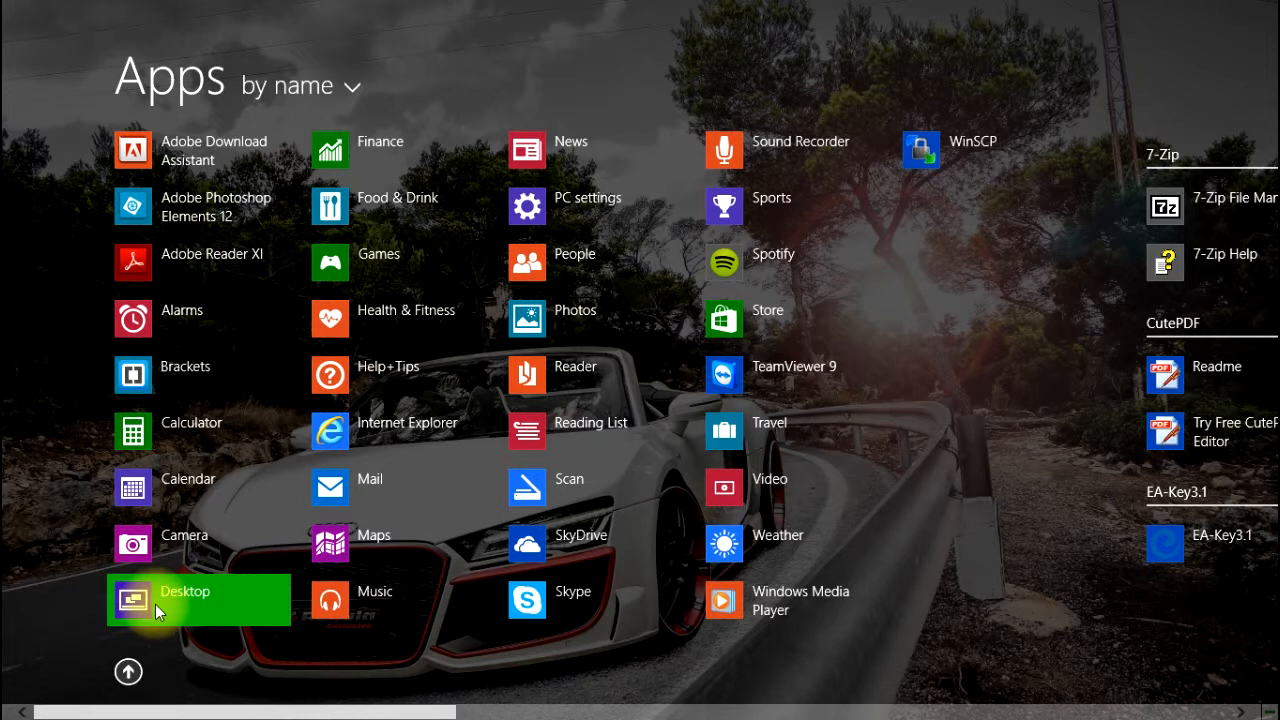
{"action": "mouse_move", "coordinate": [36, 668]}
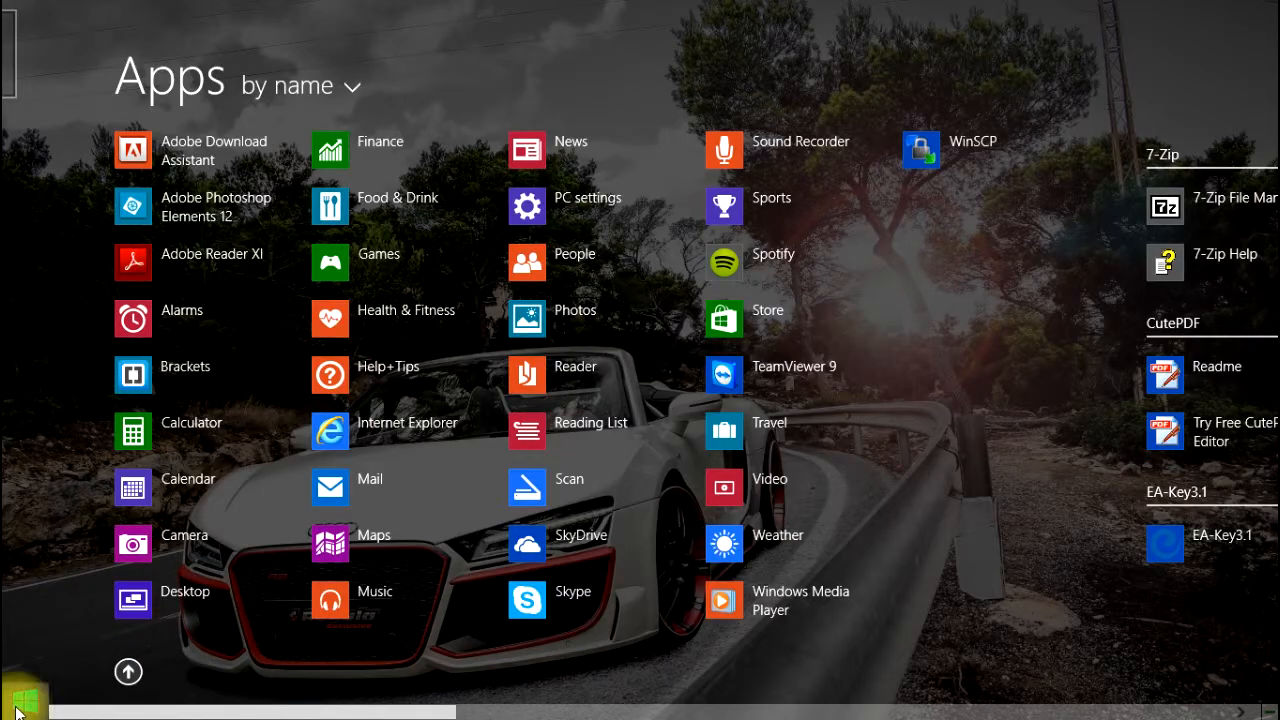
Return from the Apps list to the desktop via the lower-left Start button.
{"action": "left_click", "coordinate": [128, 672]}
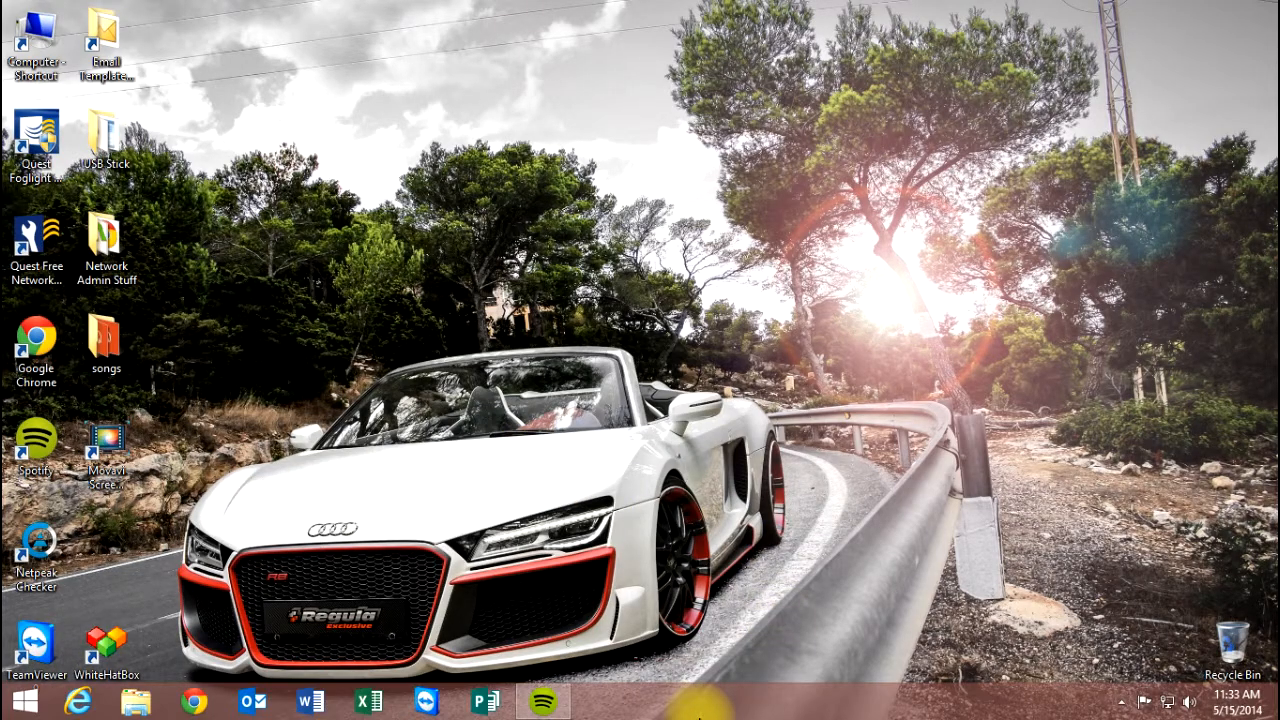
{"action": "mouse_move", "coordinate": [700, 712]}
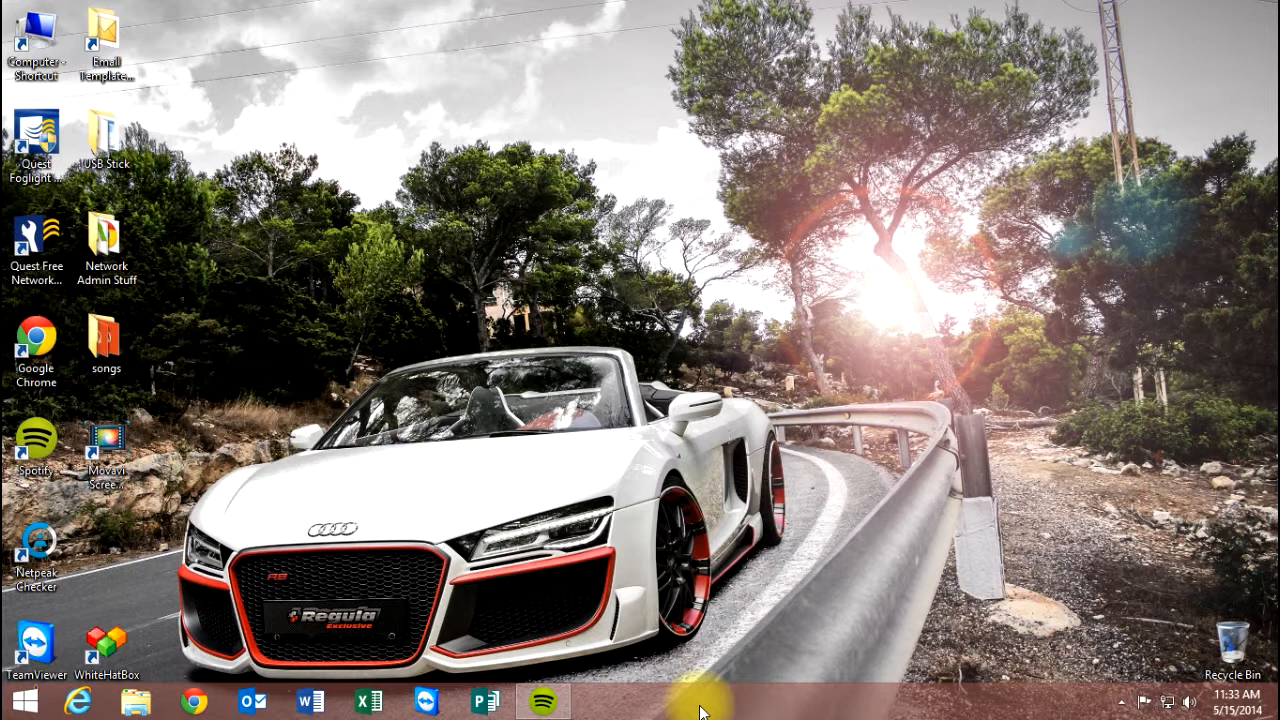
{"action": "mouse_move", "coordinate": [636, 414]}
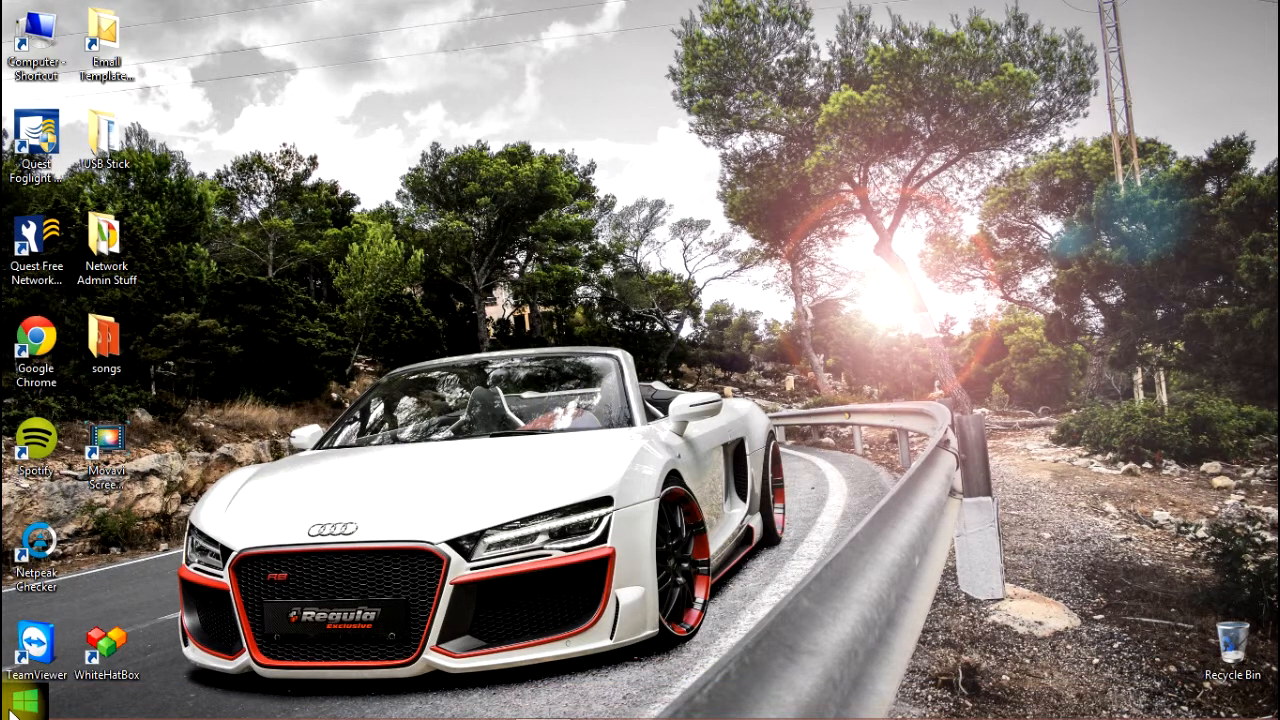
{"action": "mouse_move", "coordinate": [756, 536]}
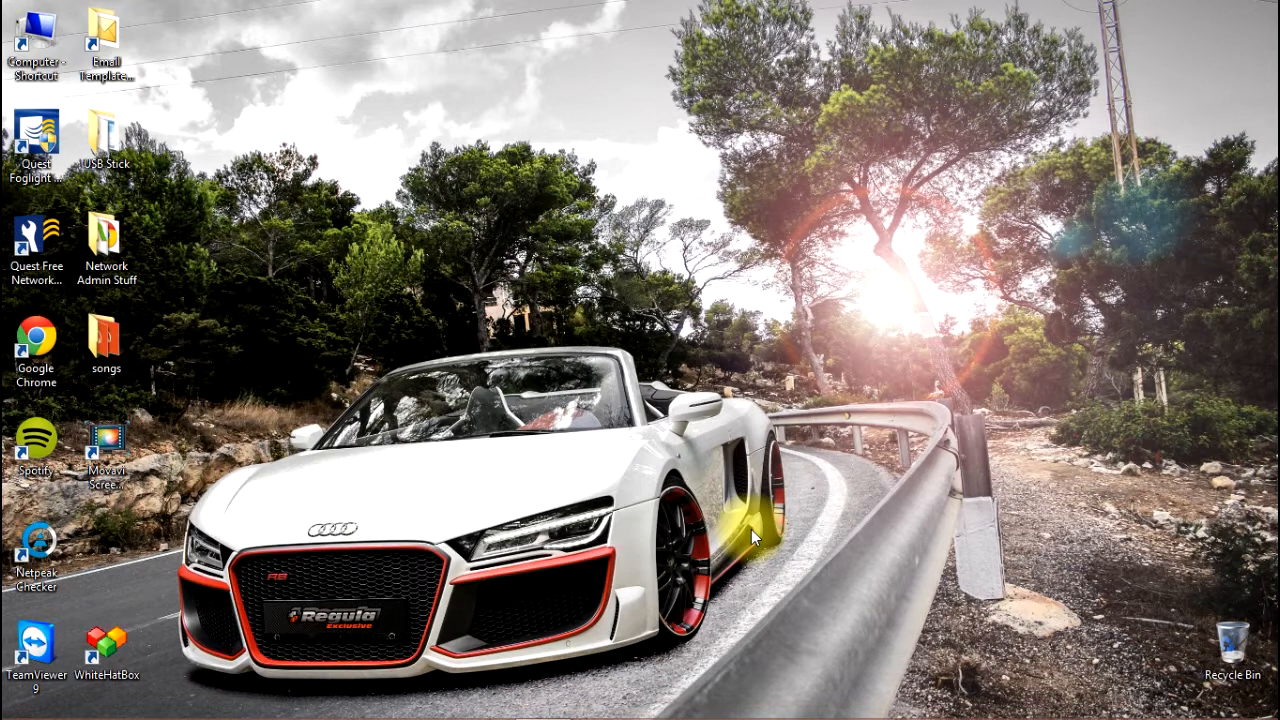
{"action": "mouse_move", "coordinate": [204, 716]}
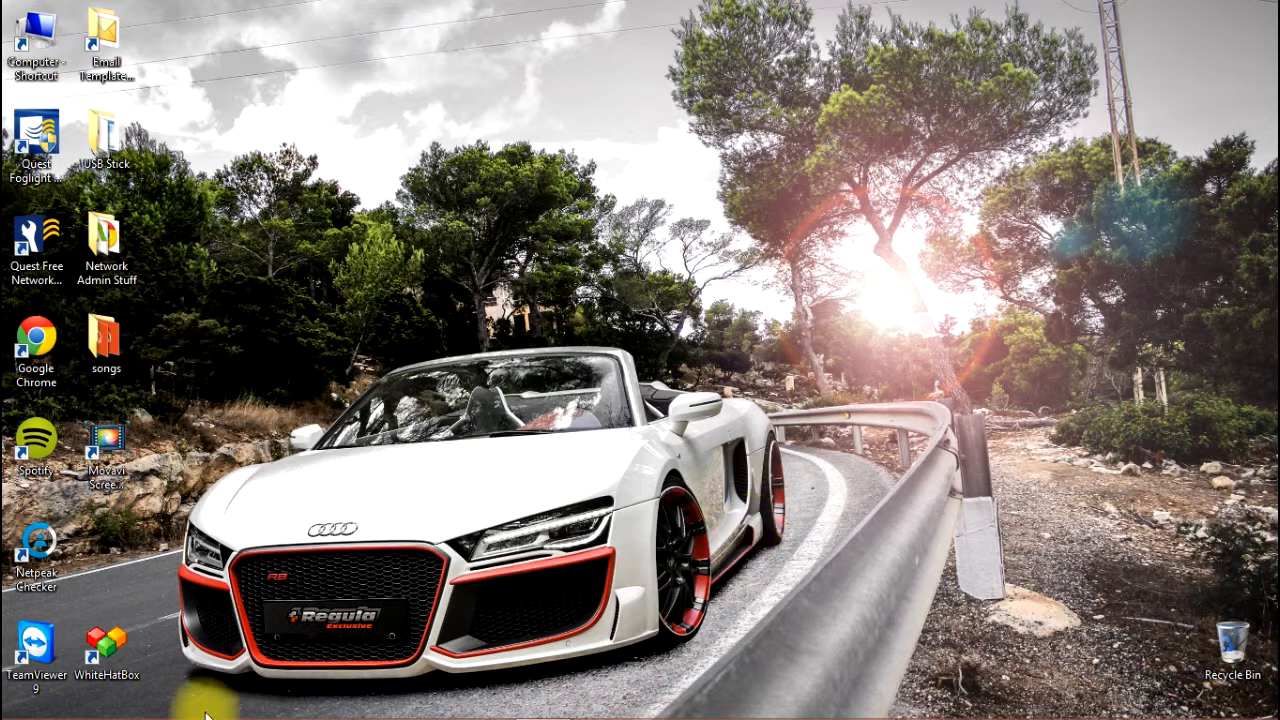